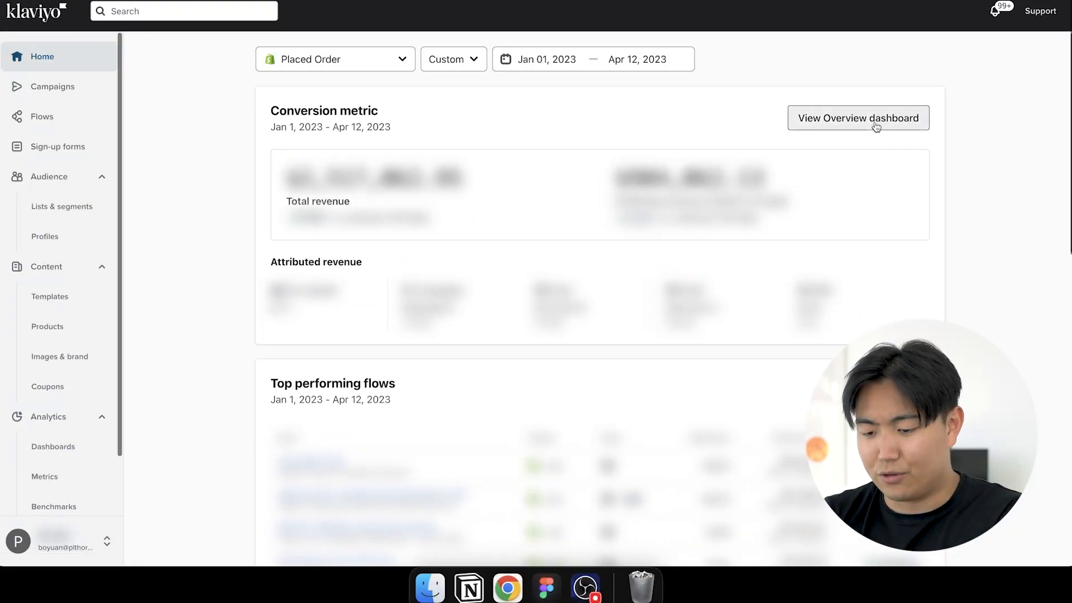
mouse_move(875, 127)
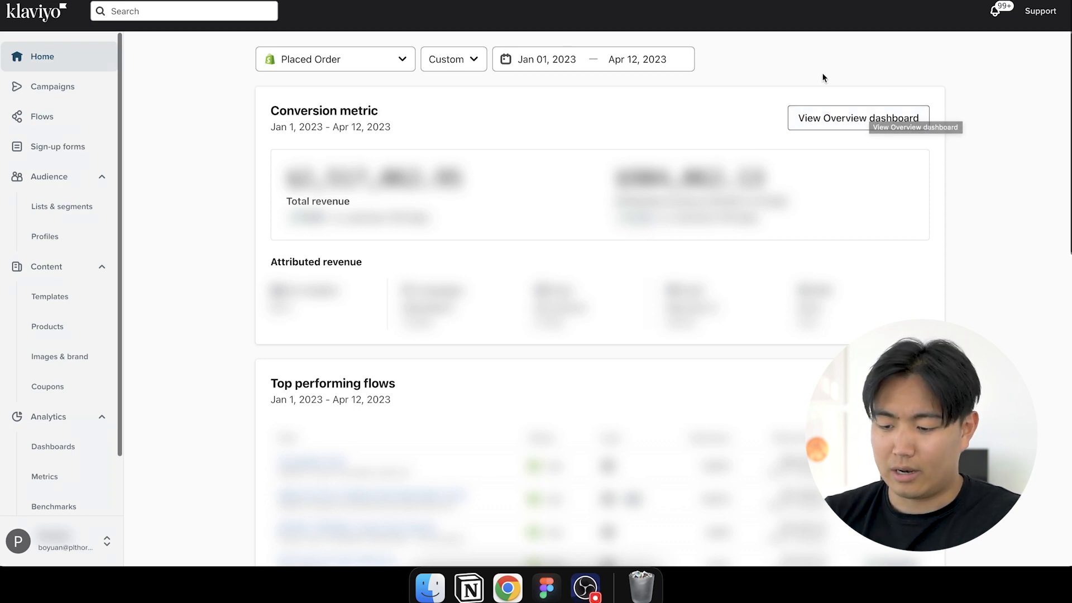
Open the full Overview dashboard from the Home page.
click(858, 117)
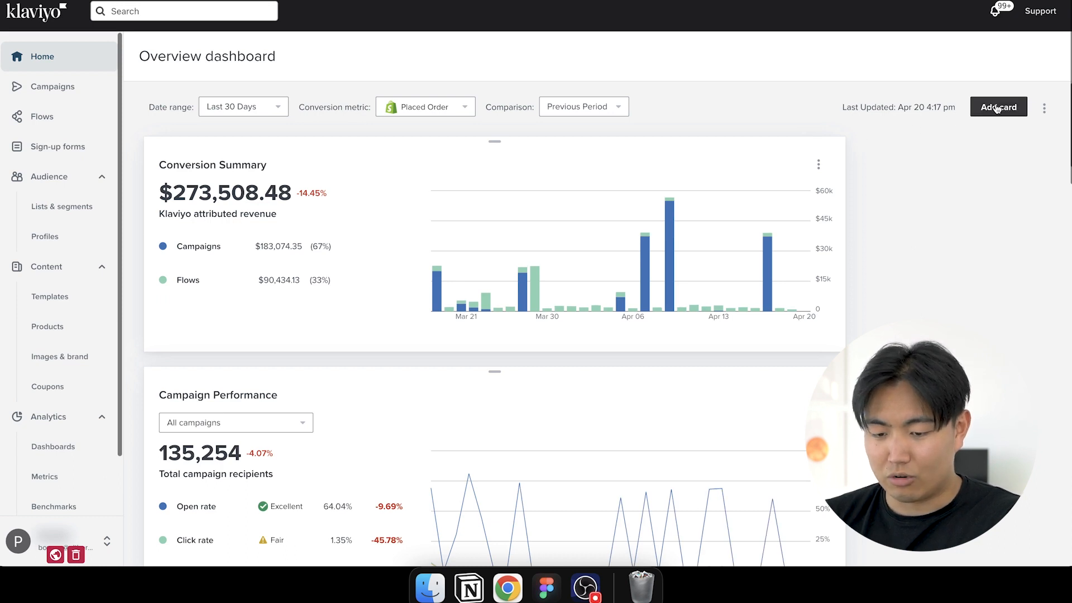
Browse the Data View Library of addable cards such as Email Funnel Summary.
click(999, 107)
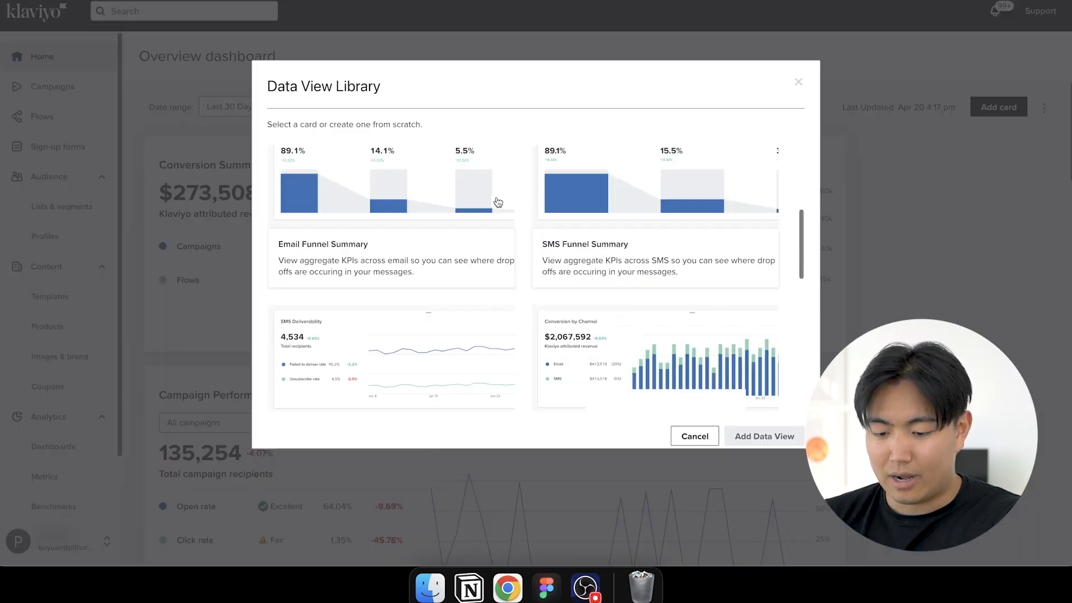
scroll(down, 3)
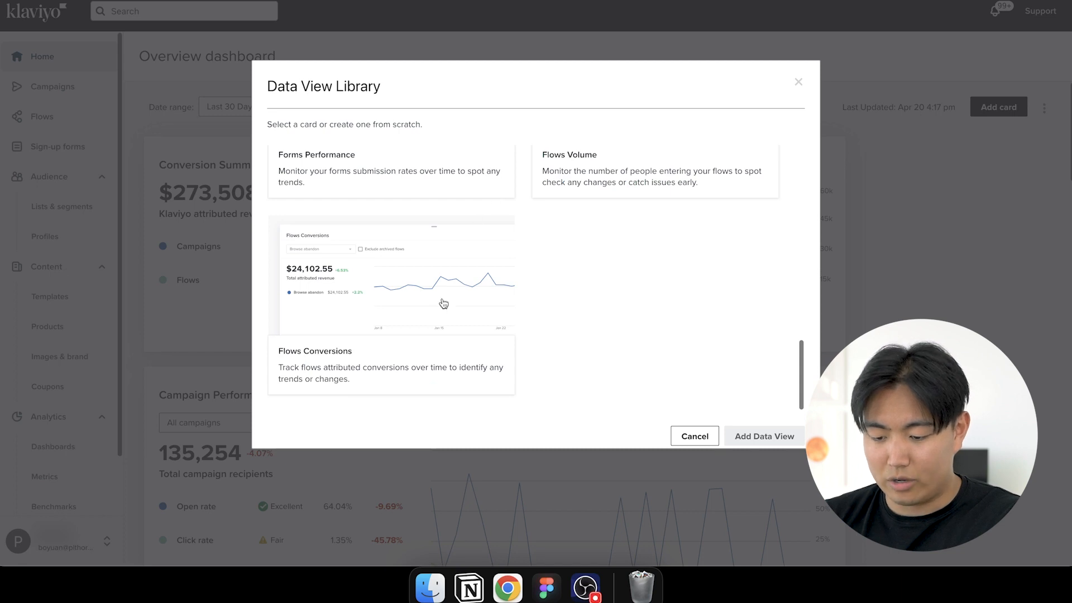
mouse_move(319, 297)
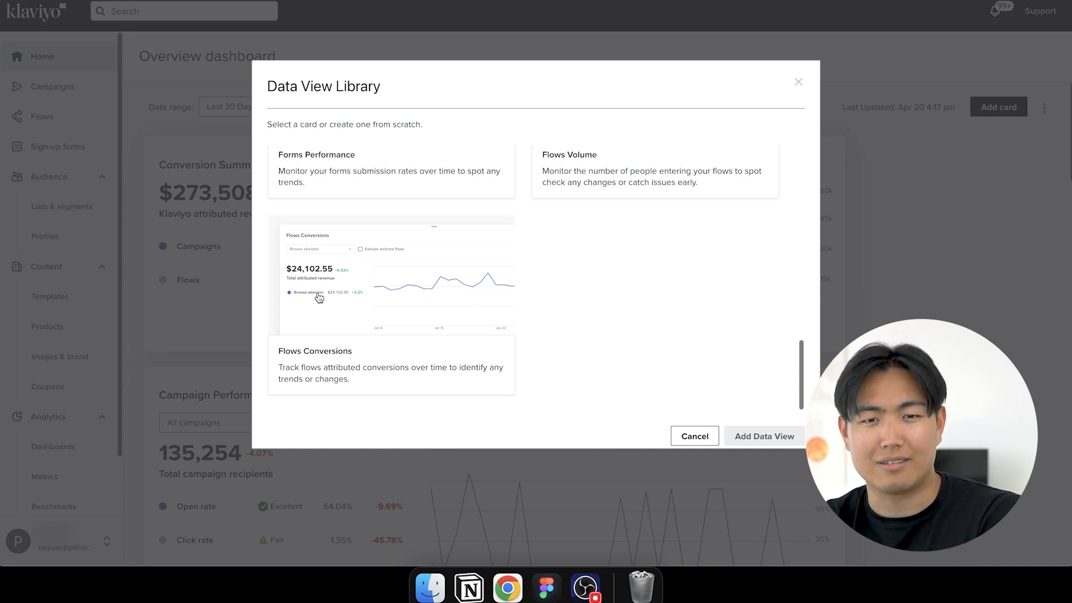
click(392, 303)
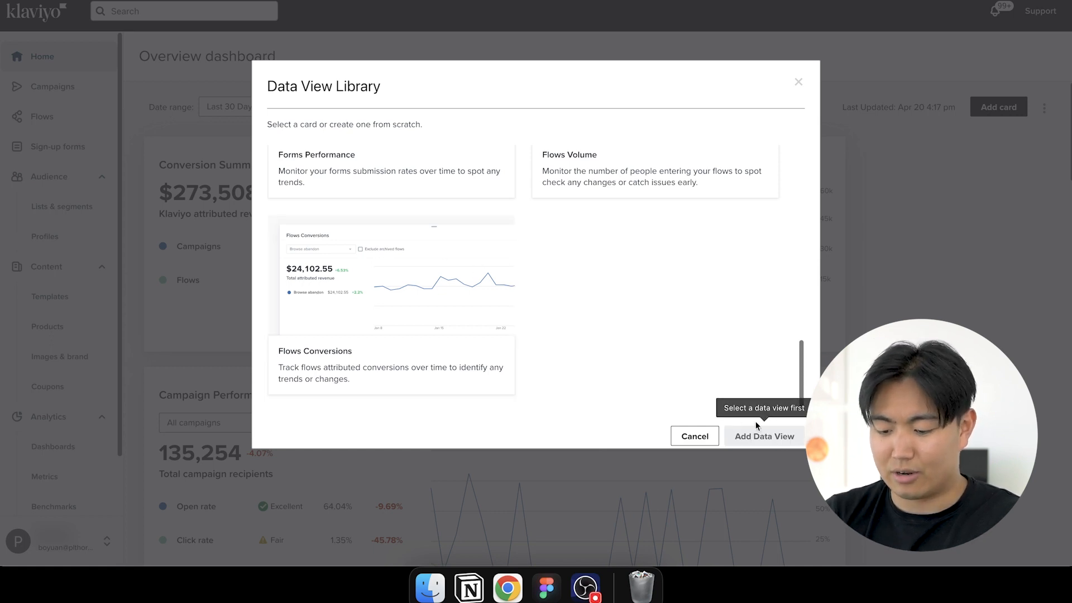
mouse_move(695, 436)
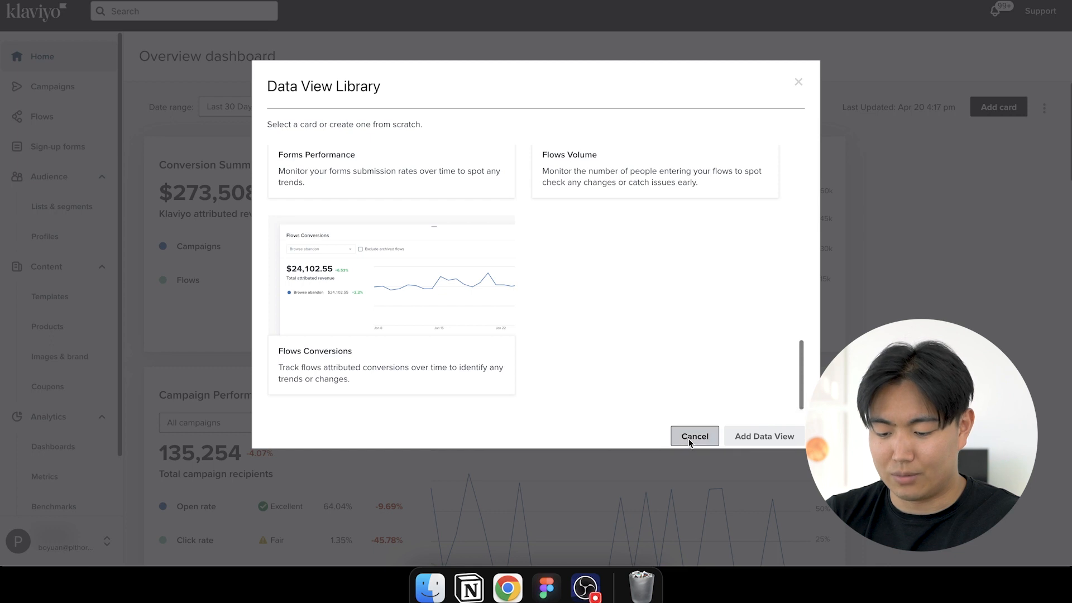
Cancel out of the card library without adding a card.
click(695, 437)
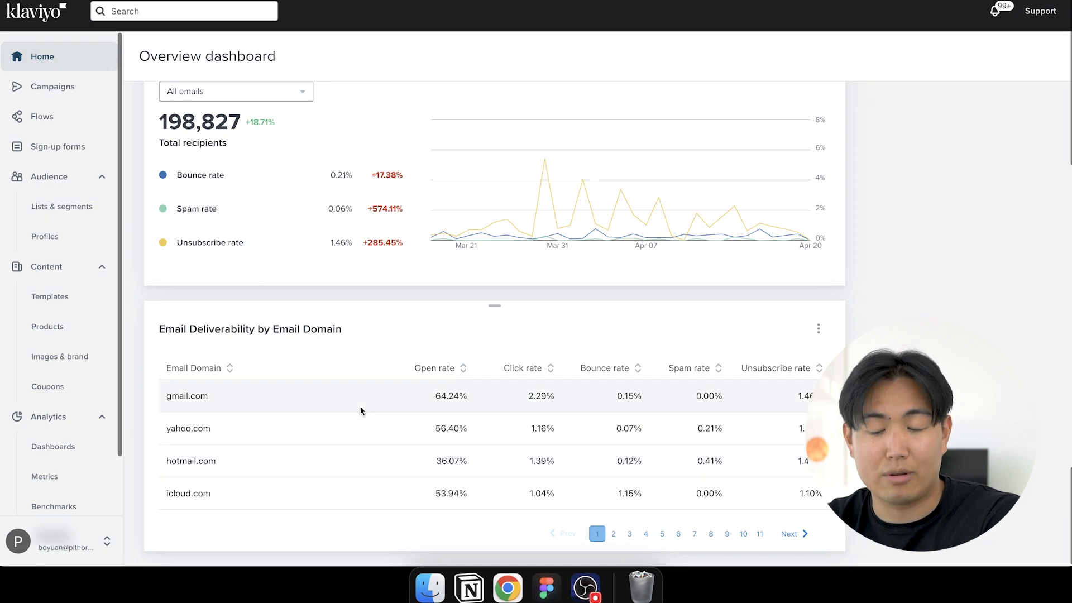
mouse_move(189, 392)
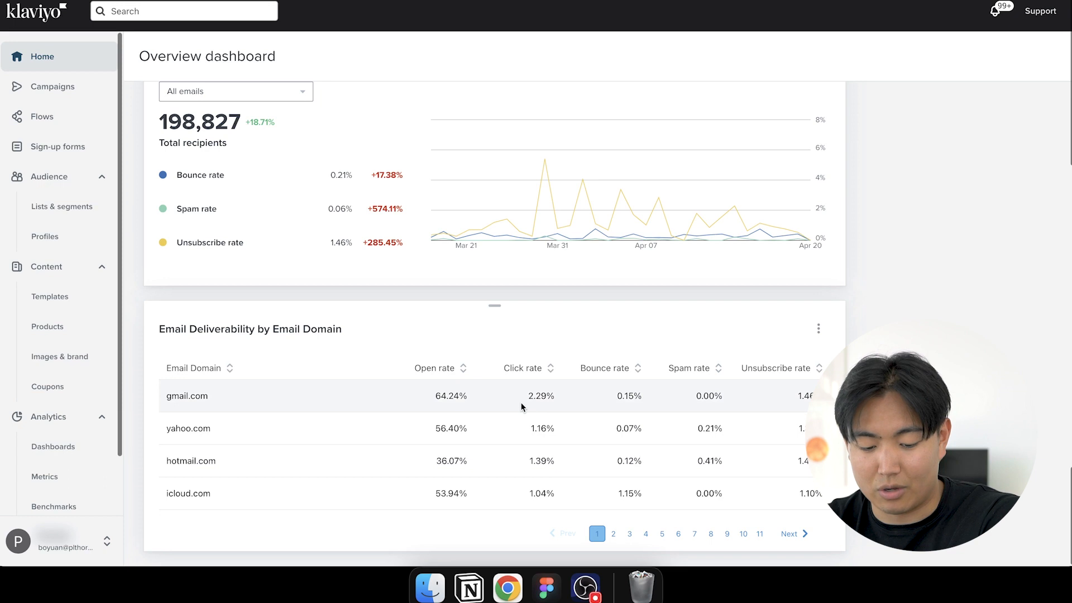
mouse_move(212, 474)
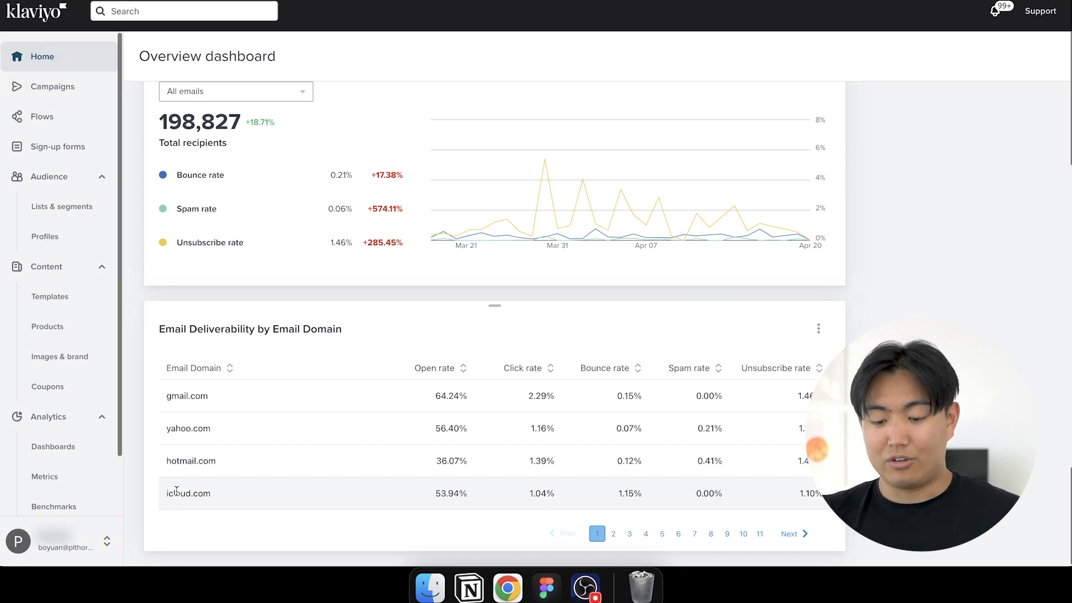
mouse_move(242, 370)
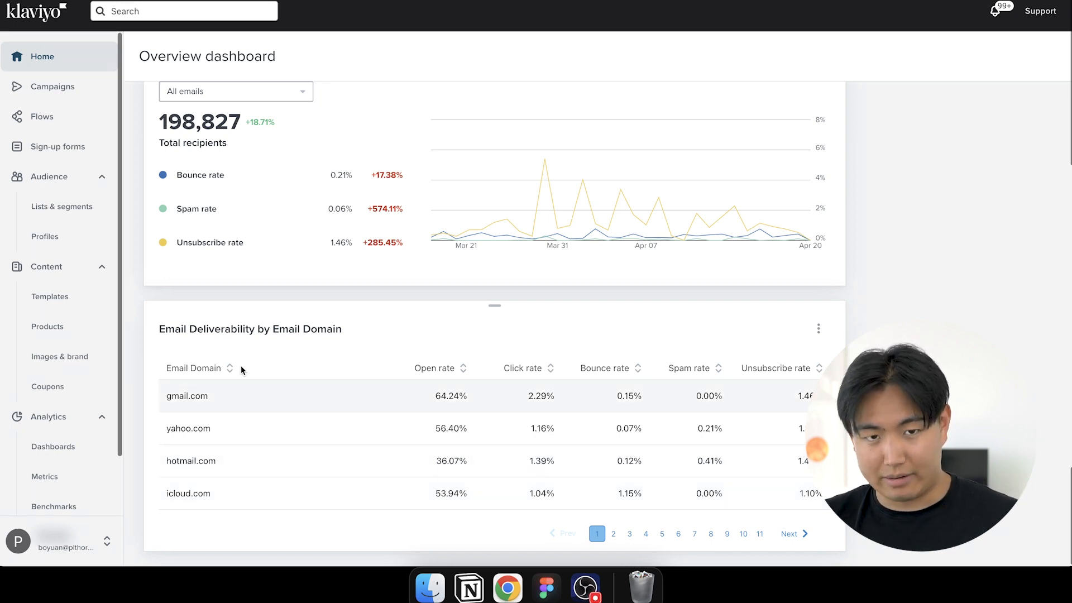
mouse_move(445, 539)
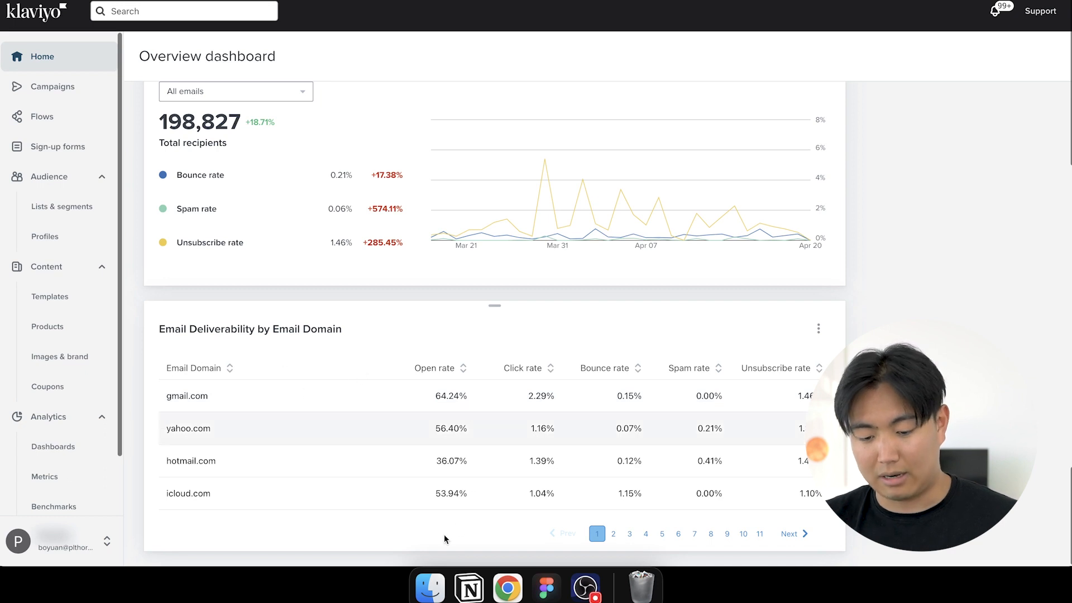
mouse_move(164, 464)
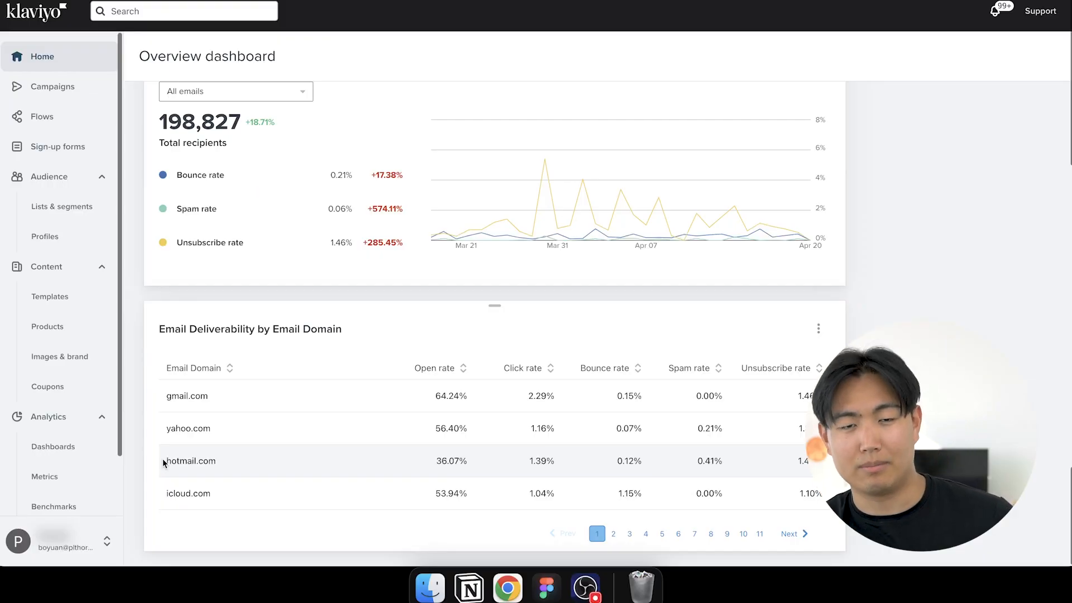
mouse_move(466, 392)
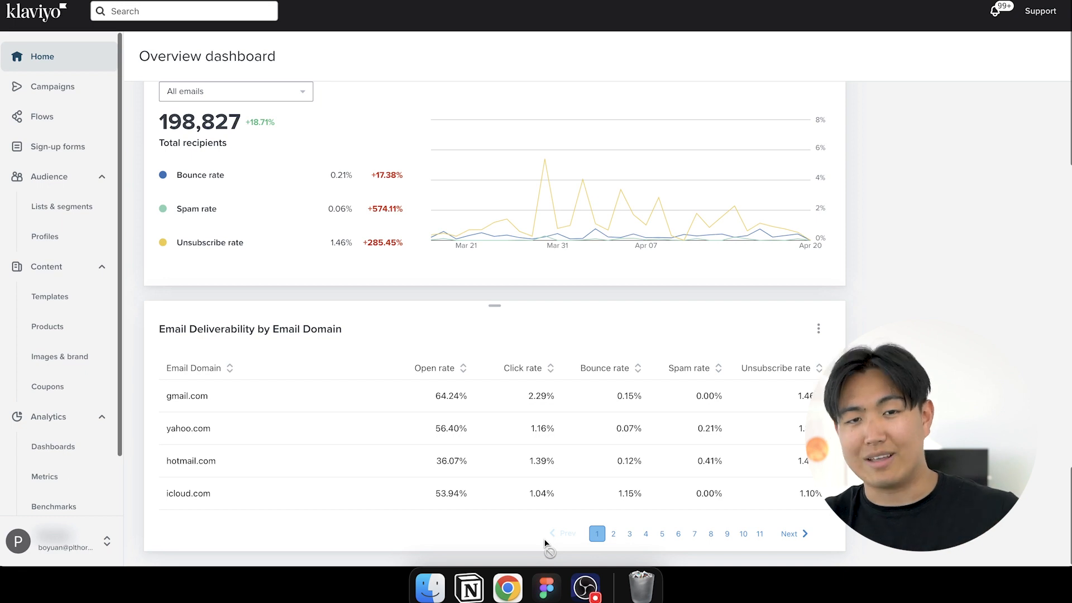
mouse_move(546, 595)
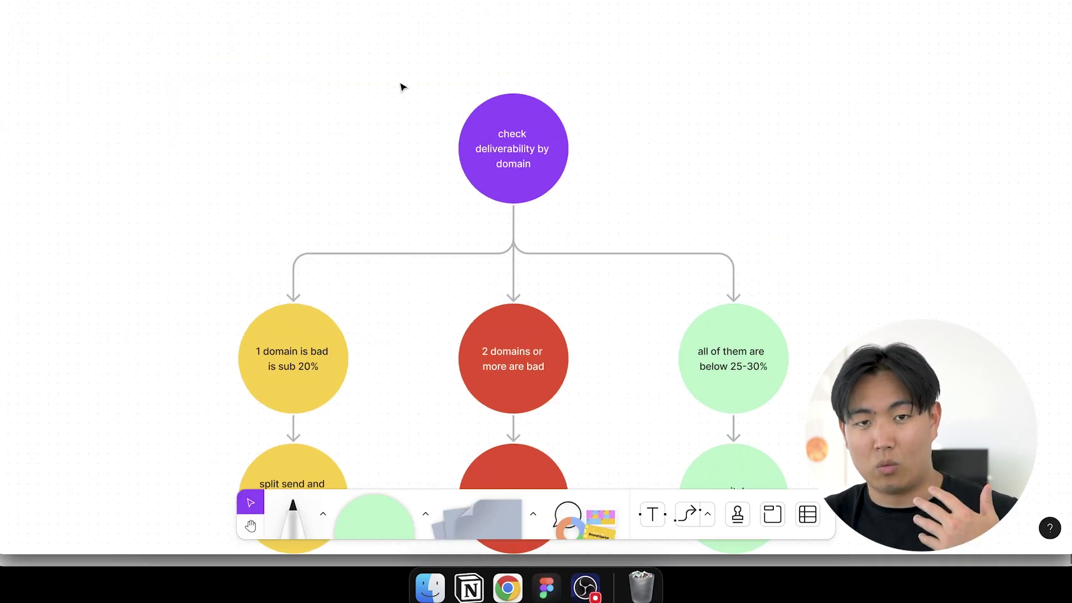
mouse_move(347, 170)
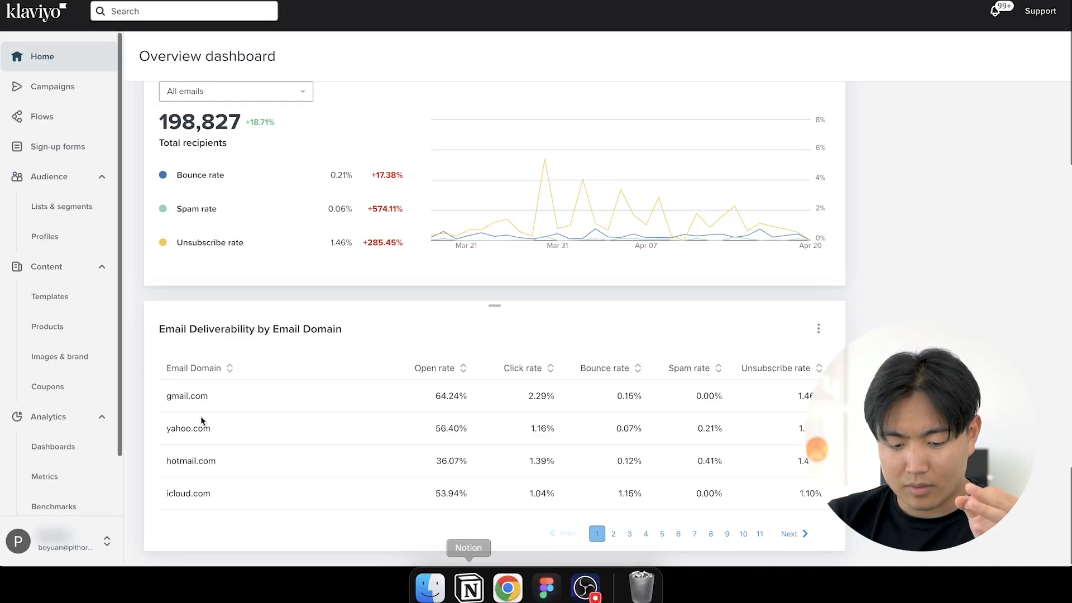
mouse_move(164, 467)
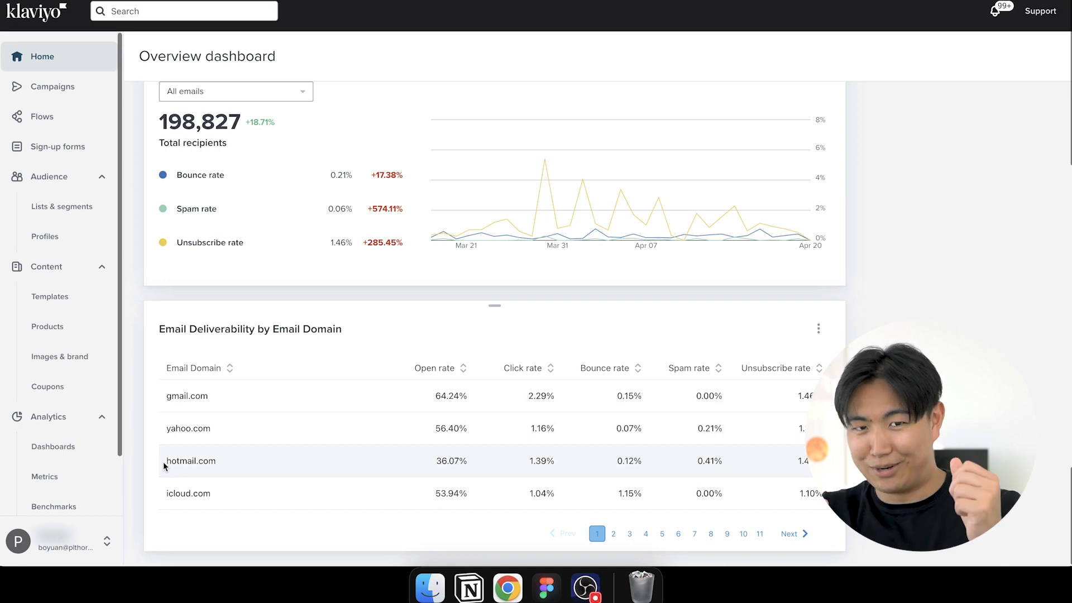
mouse_move(162, 446)
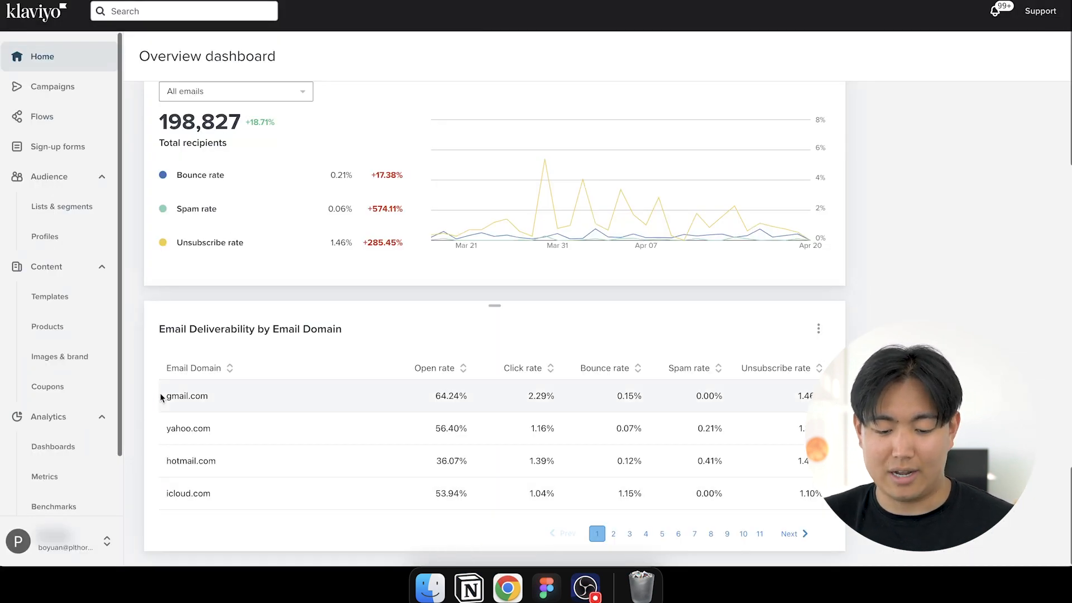
mouse_move(156, 440)
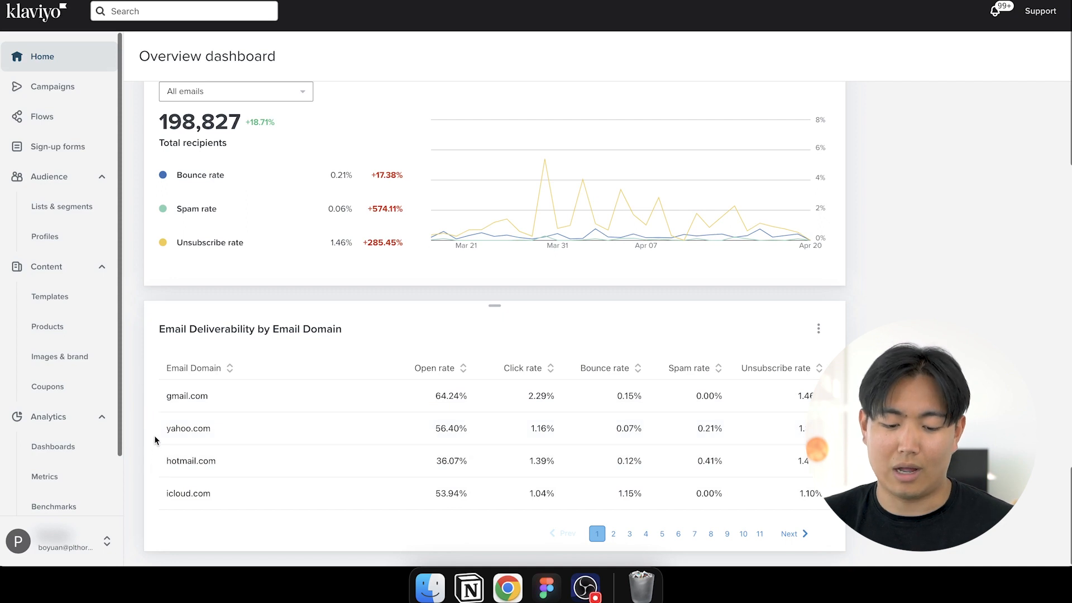
mouse_move(138, 467)
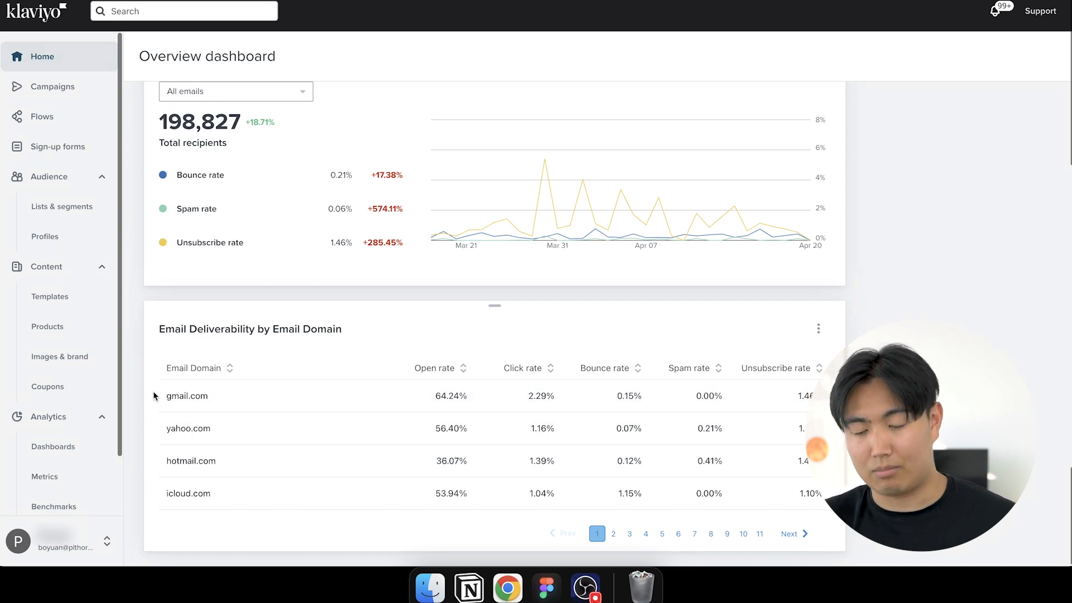
mouse_move(471, 486)
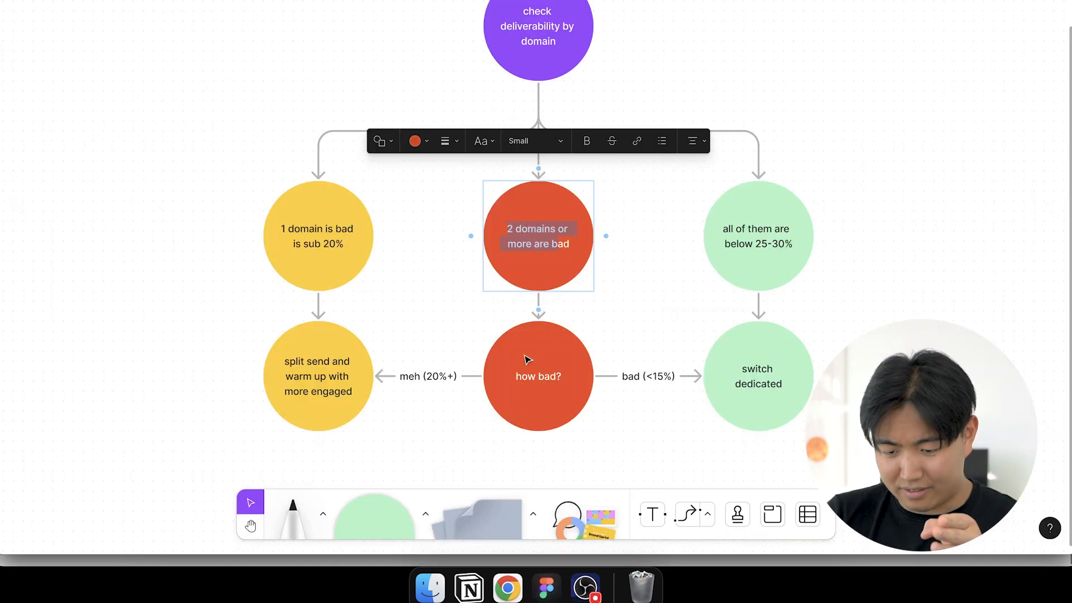
Point out the '2 domains or more are bad' and 'how bad?' nodes in the flowchart.
click(537, 376)
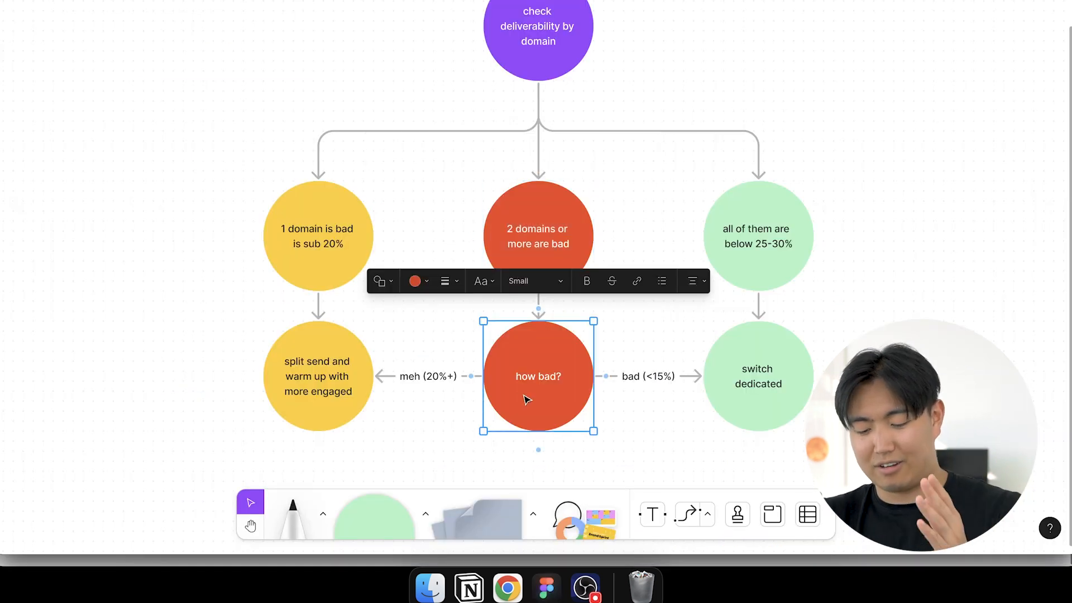
click(502, 589)
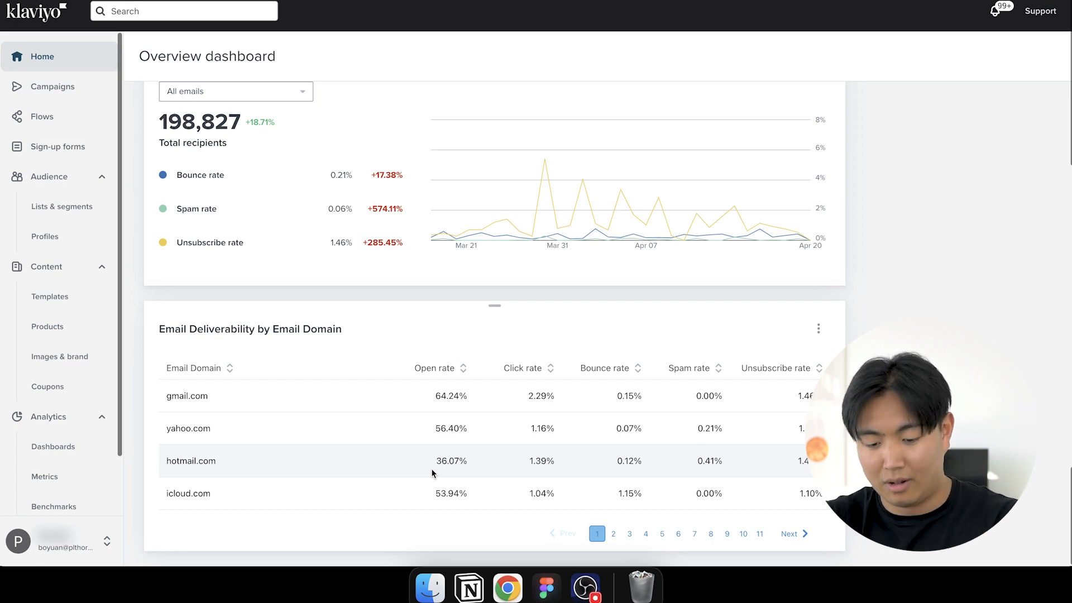
mouse_move(546, 594)
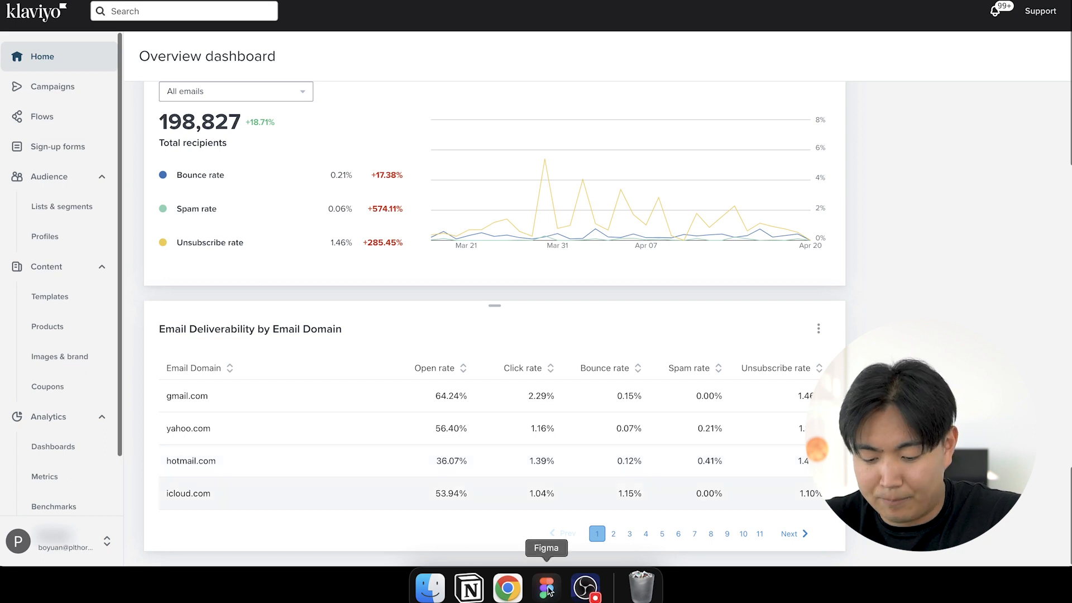
Return to the Figma deliverability flowchart to review the meh and bad branches.
click(547, 600)
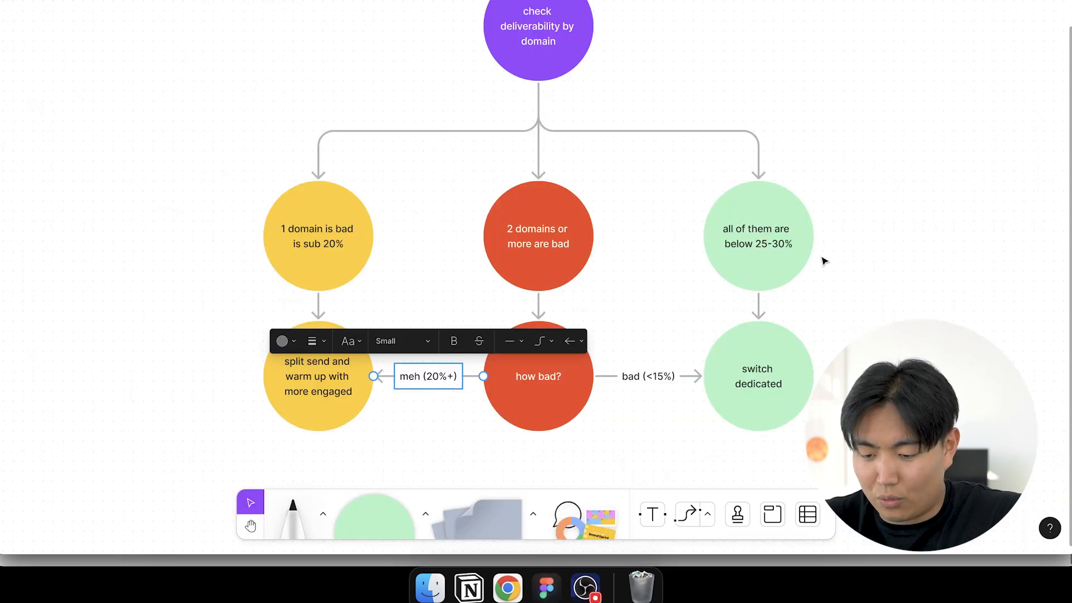
mouse_move(727, 286)
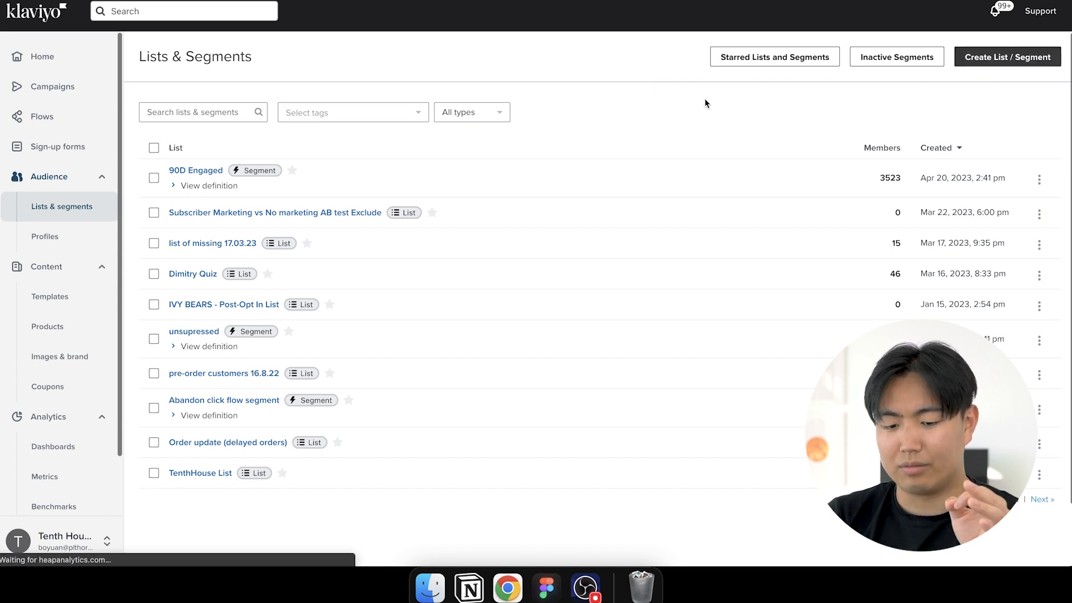
Create a new dynamic segment named 'PLTHORA - problematic domains - 15D'.
click(1008, 57)
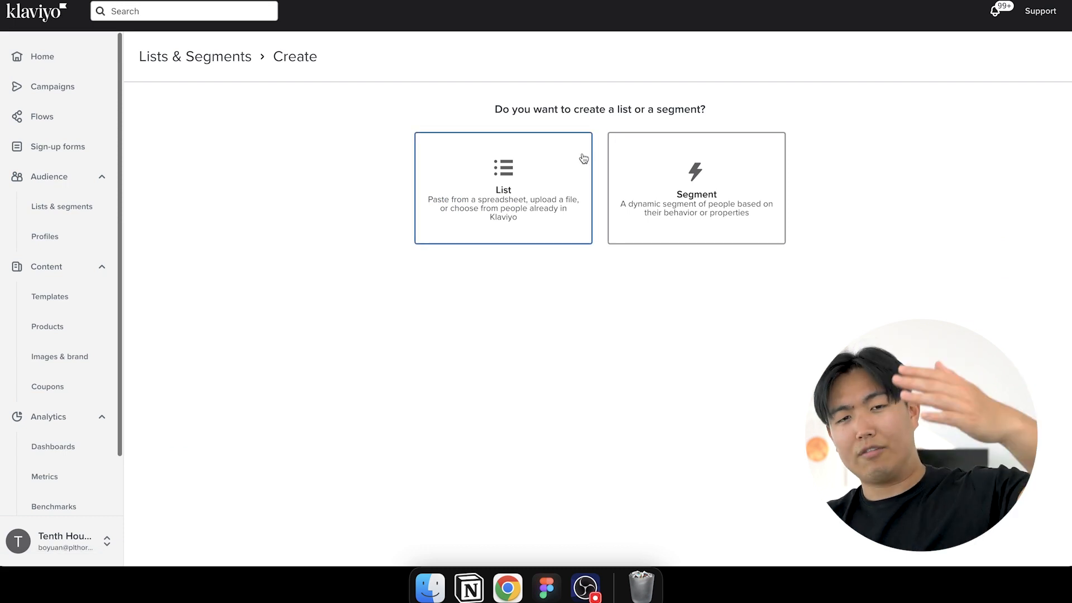
click(685, 195)
text(P)
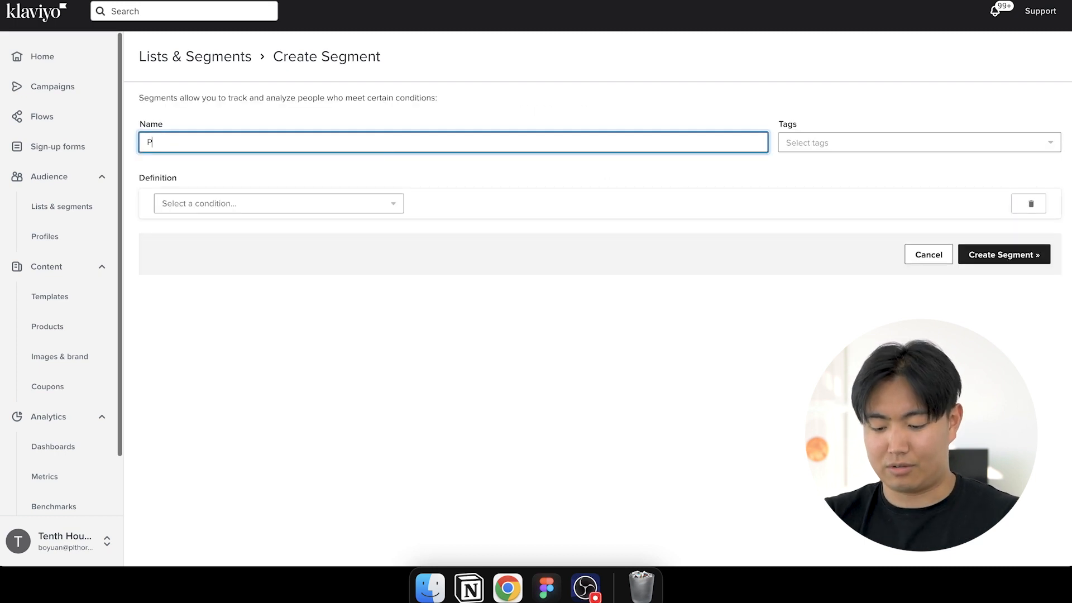
text(LTHORA - p)
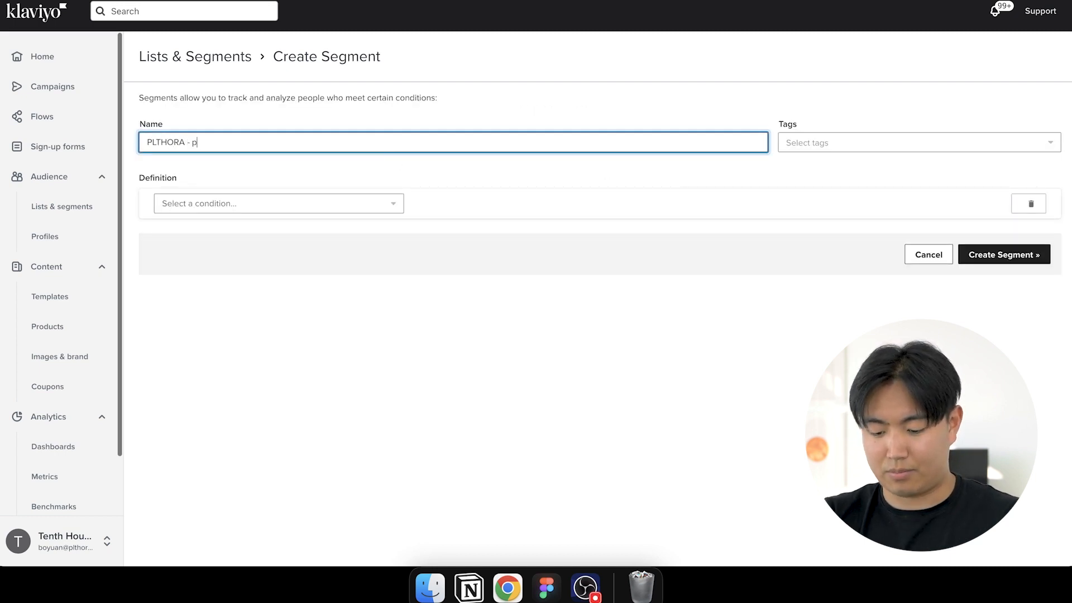
text(roblem)
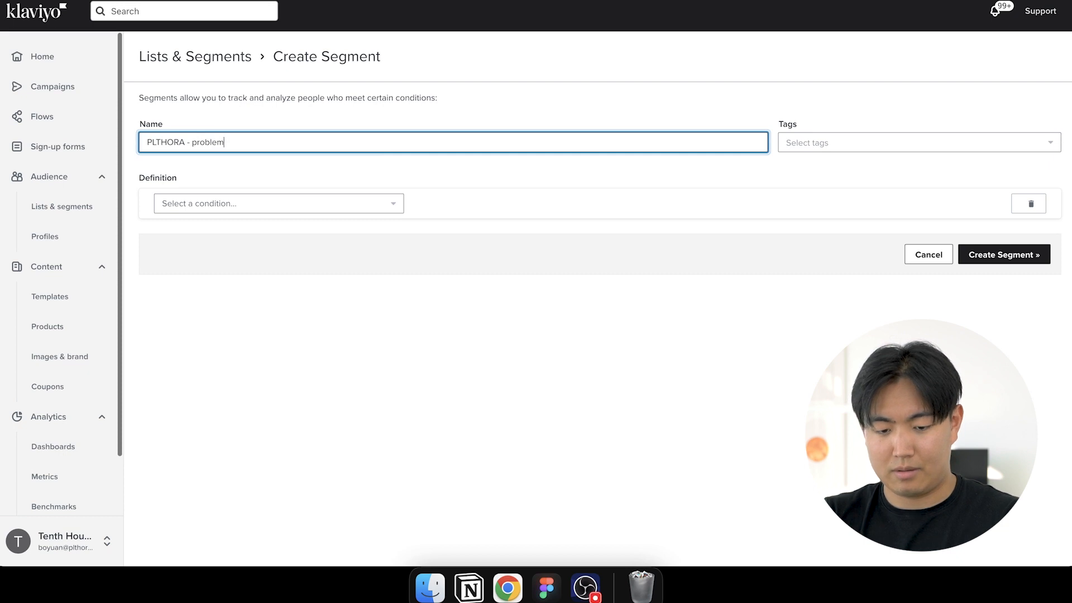
text(atic domains -)
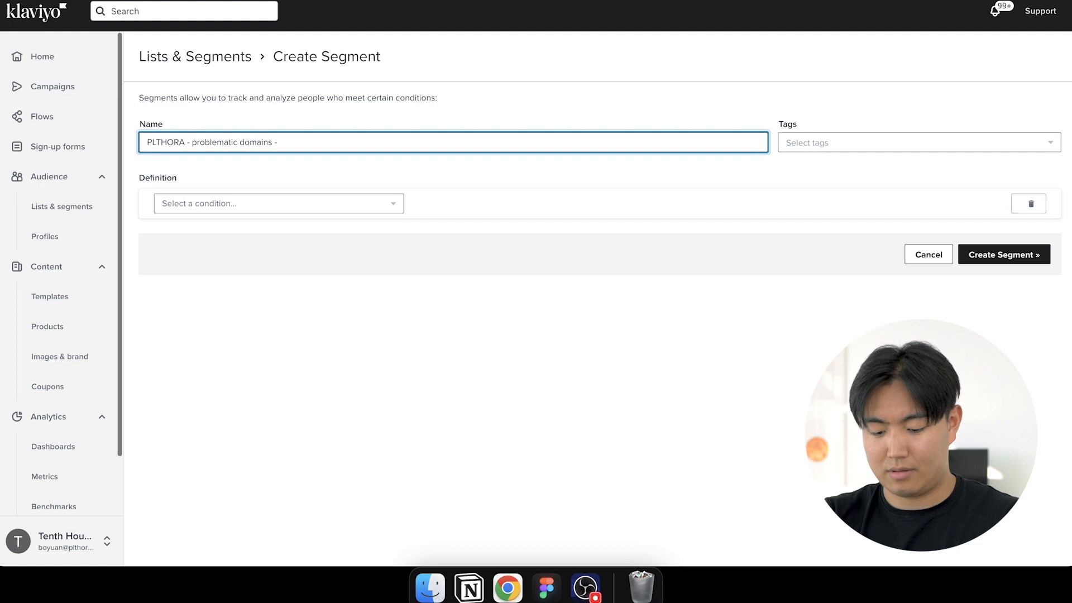
text(XC)
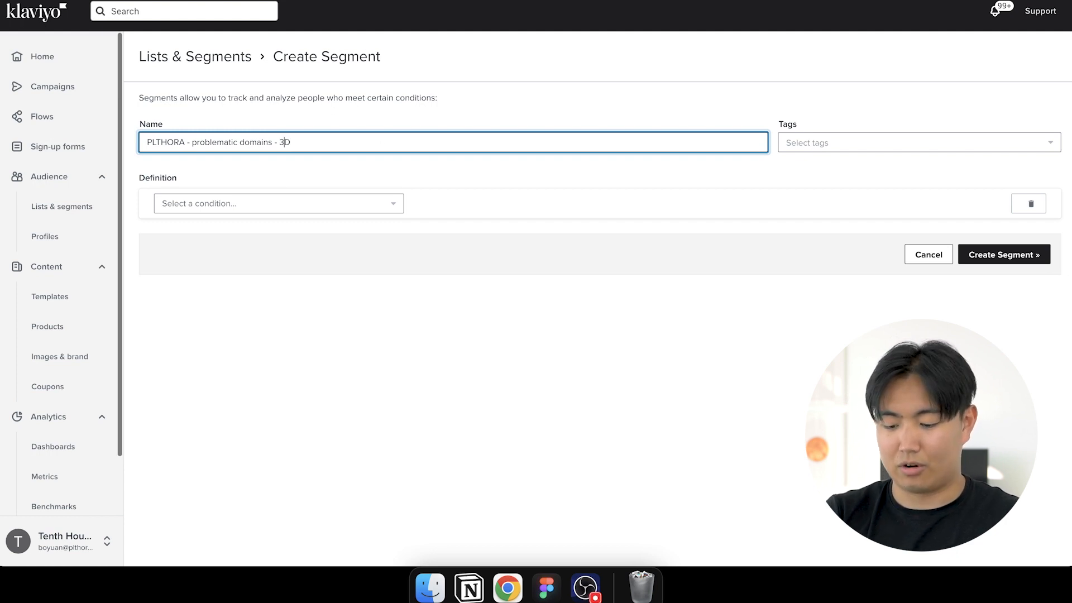
key(Backspace)
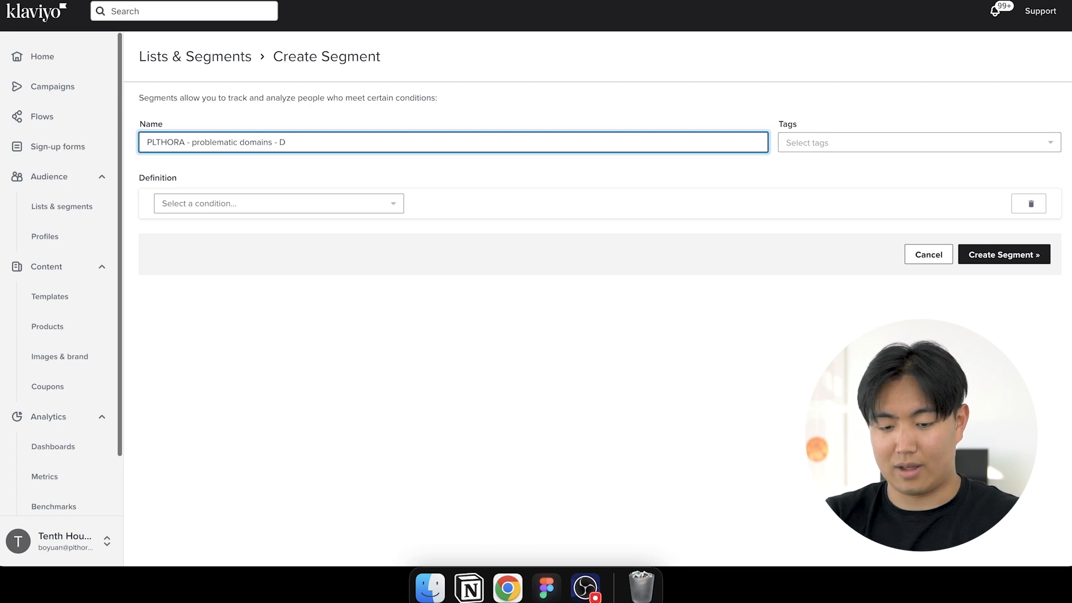
text(6)
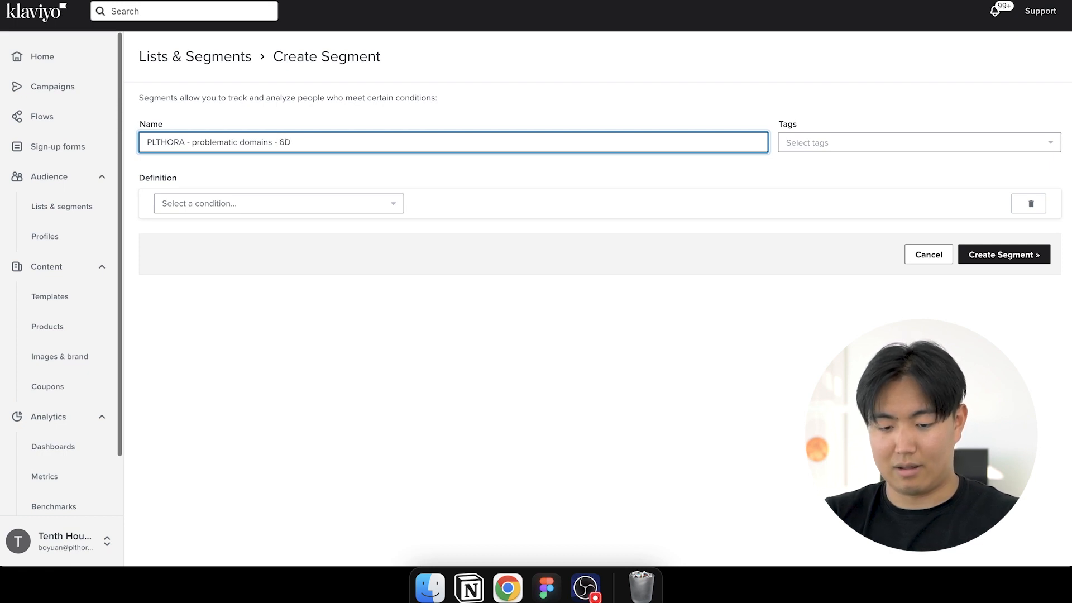
text(90D)
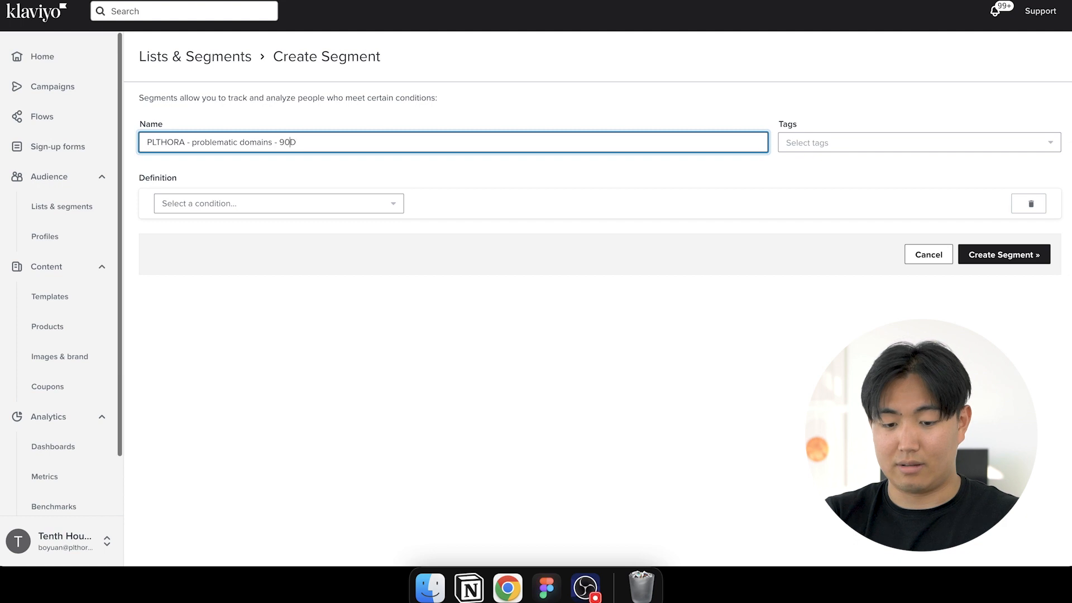
key(Backspace)
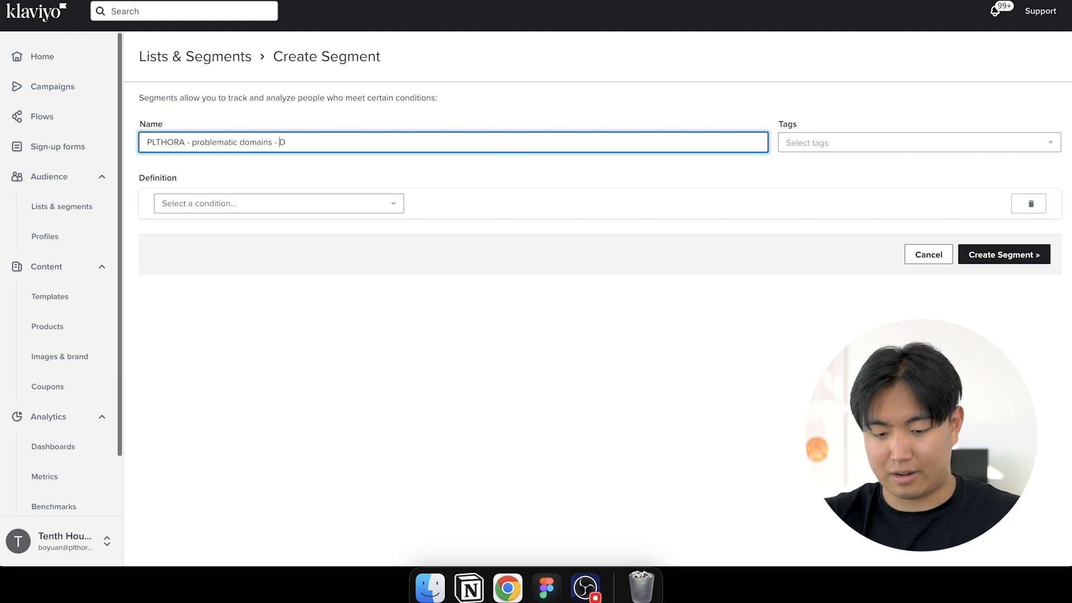
text(15)
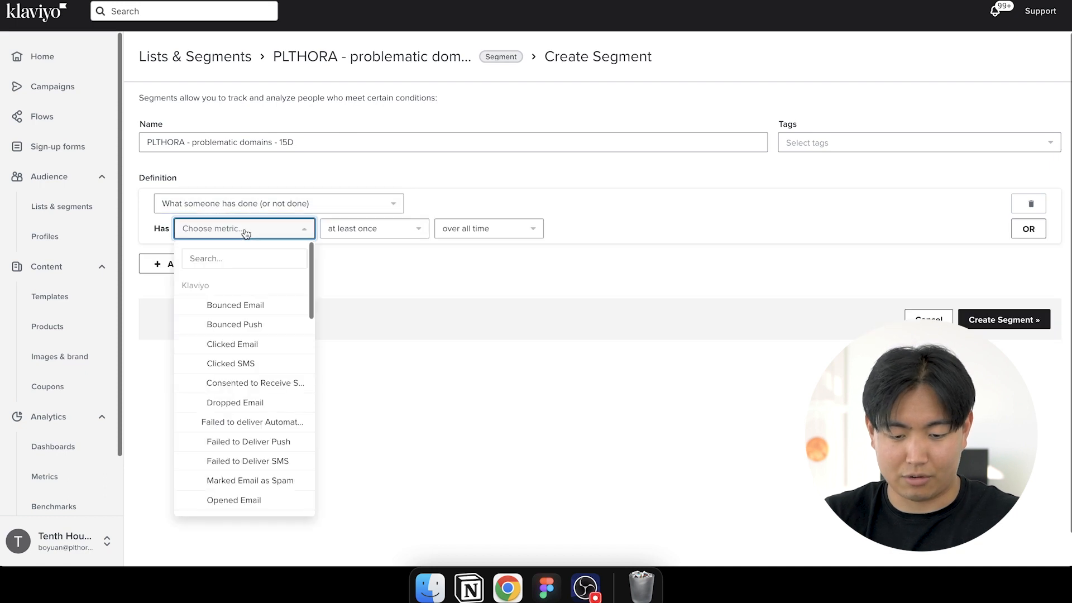
Define the condition as Opened Email in the last 15 days and start a property filter.
text(o)
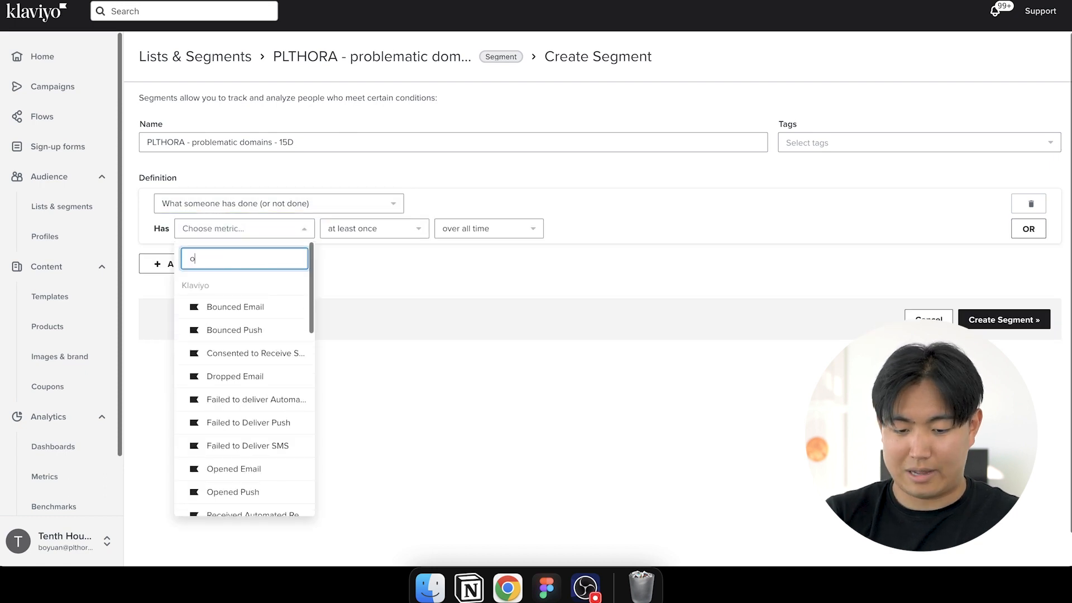
click(233, 469)
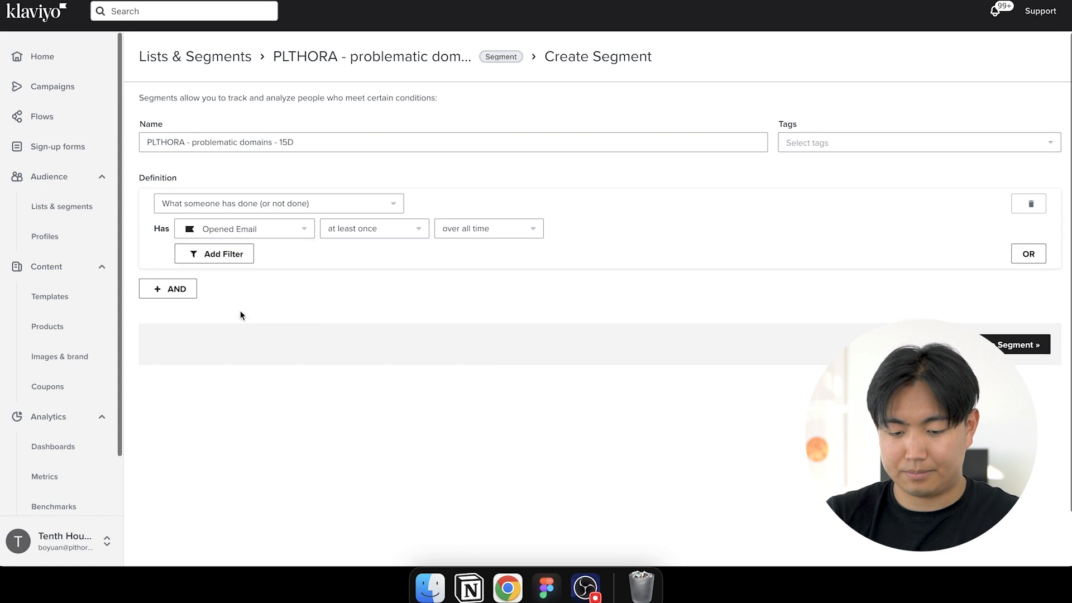
click(488, 229)
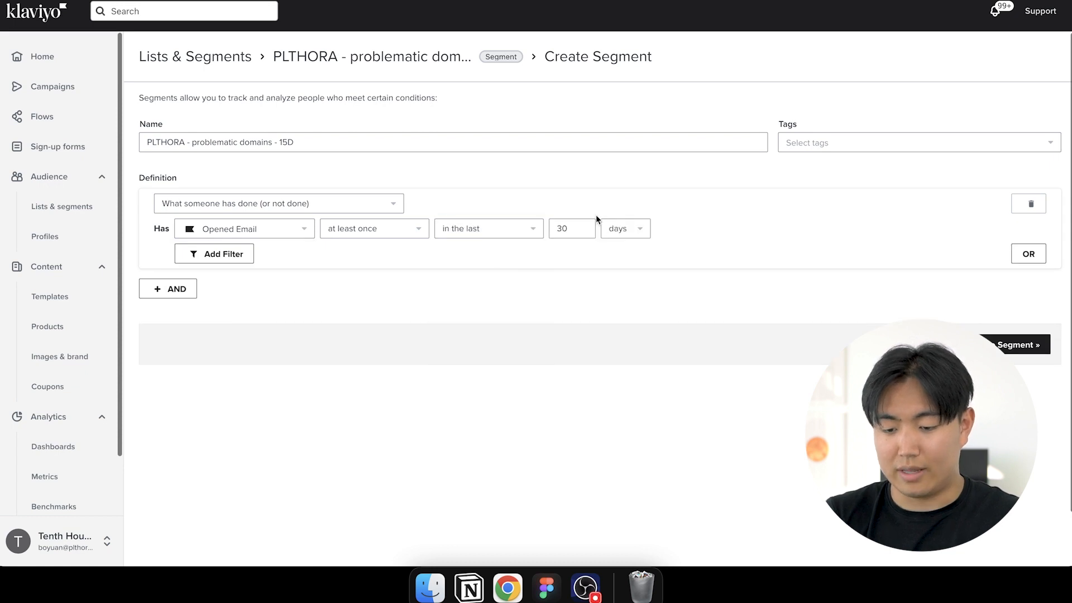
click(572, 229)
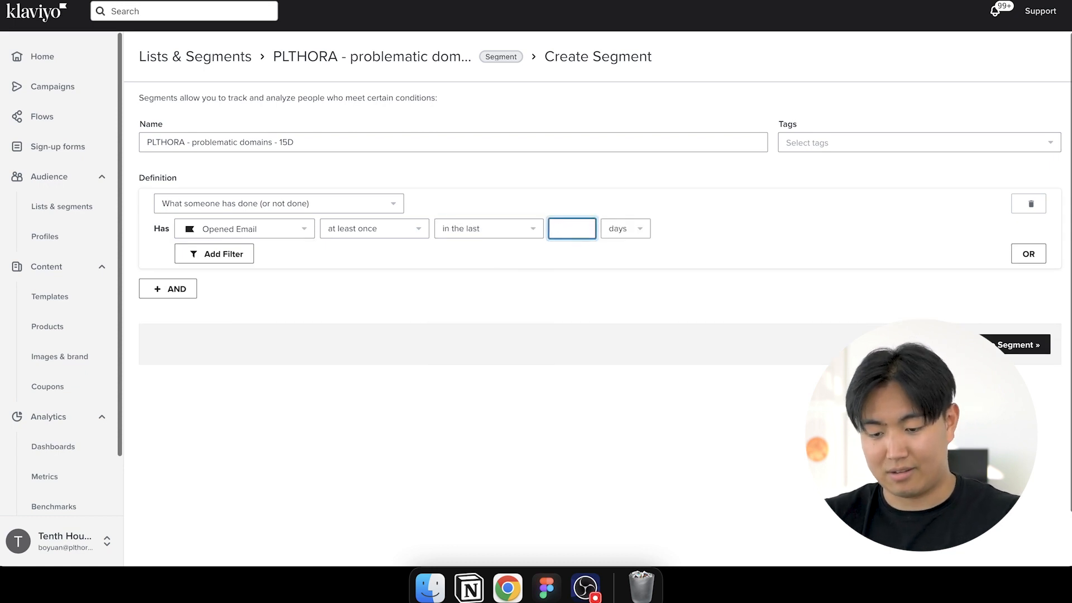
text(15)
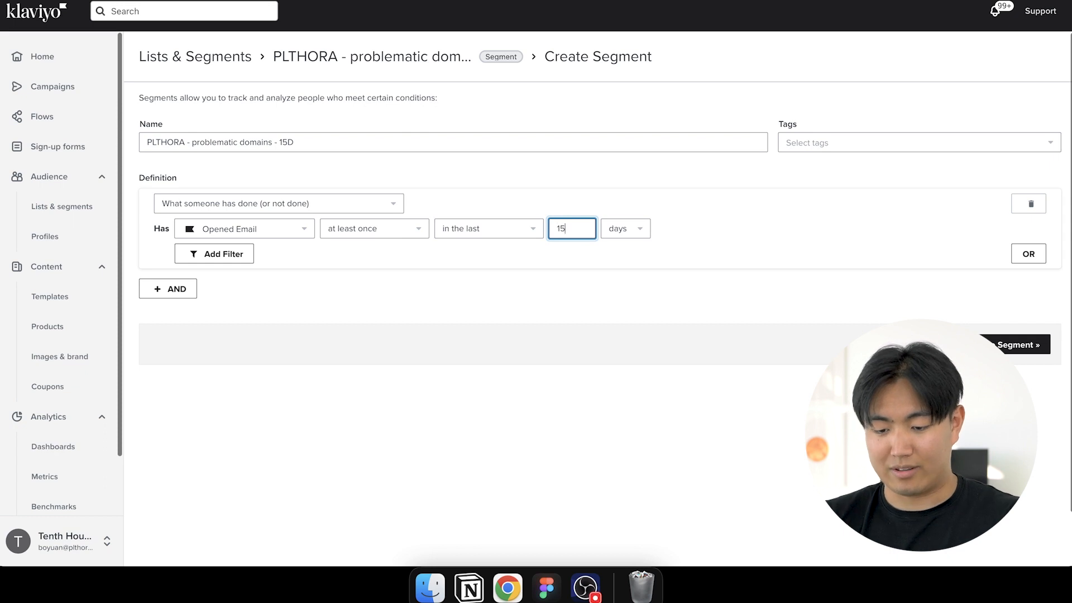
click(214, 253)
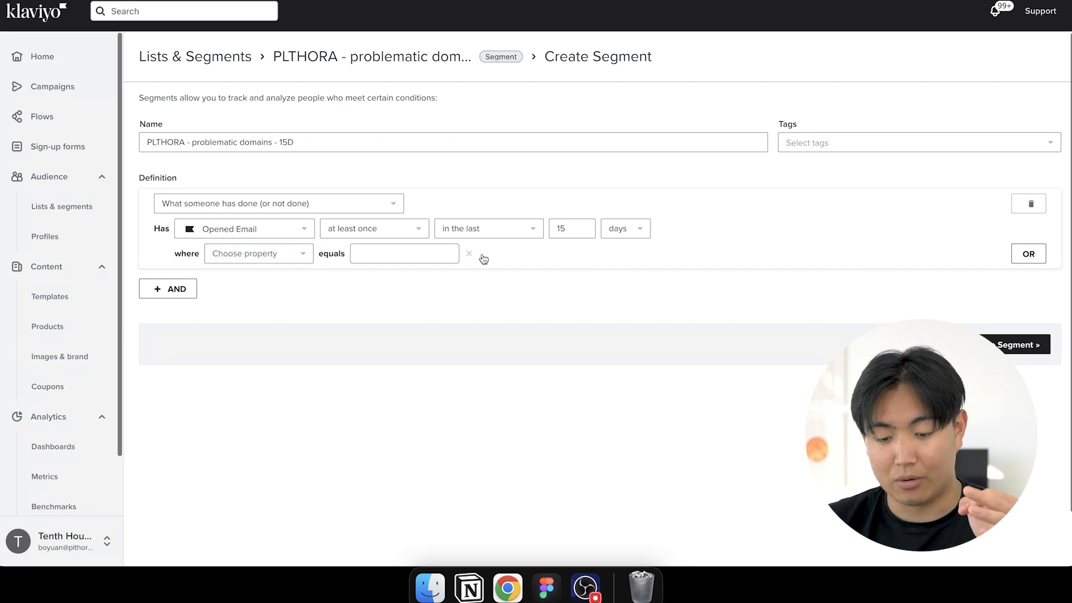
mouse_move(472, 255)
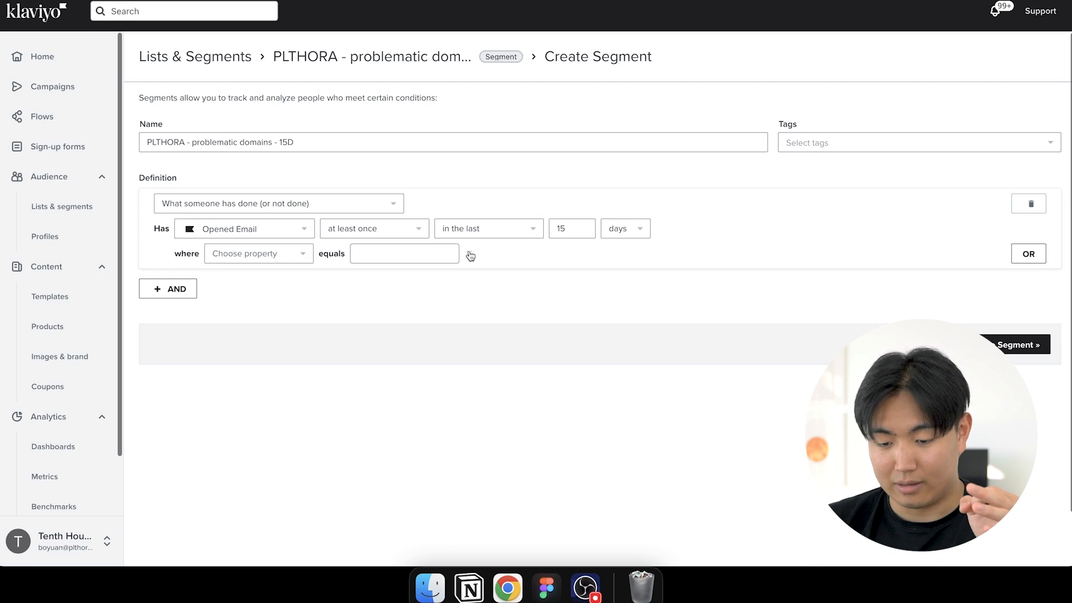
Filter the Opened Email condition to Email Domain equals hotmail.com.
click(258, 254)
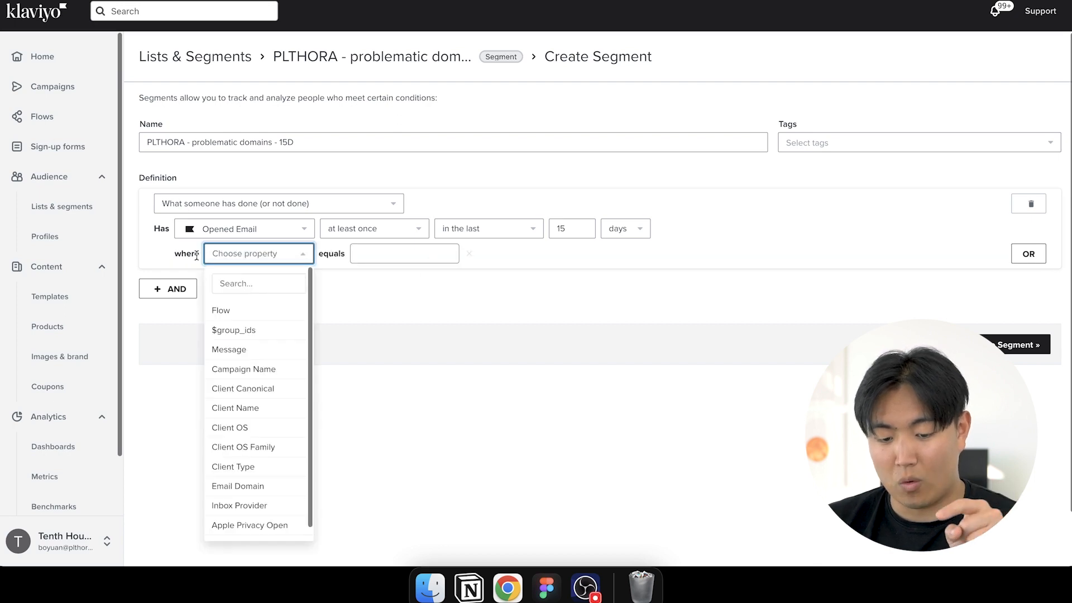
mouse_move(257, 372)
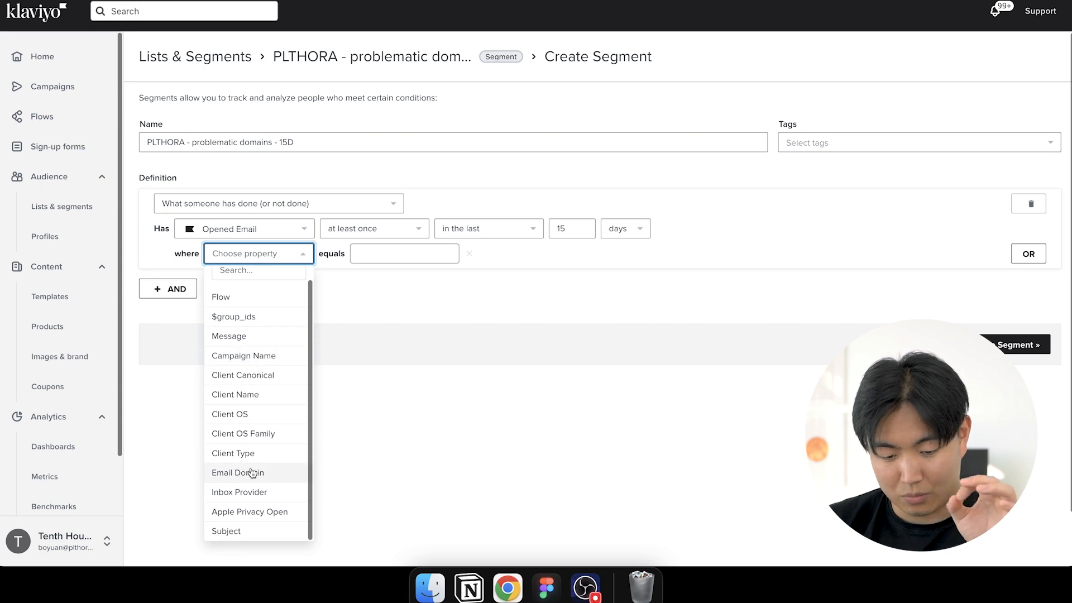
click(238, 473)
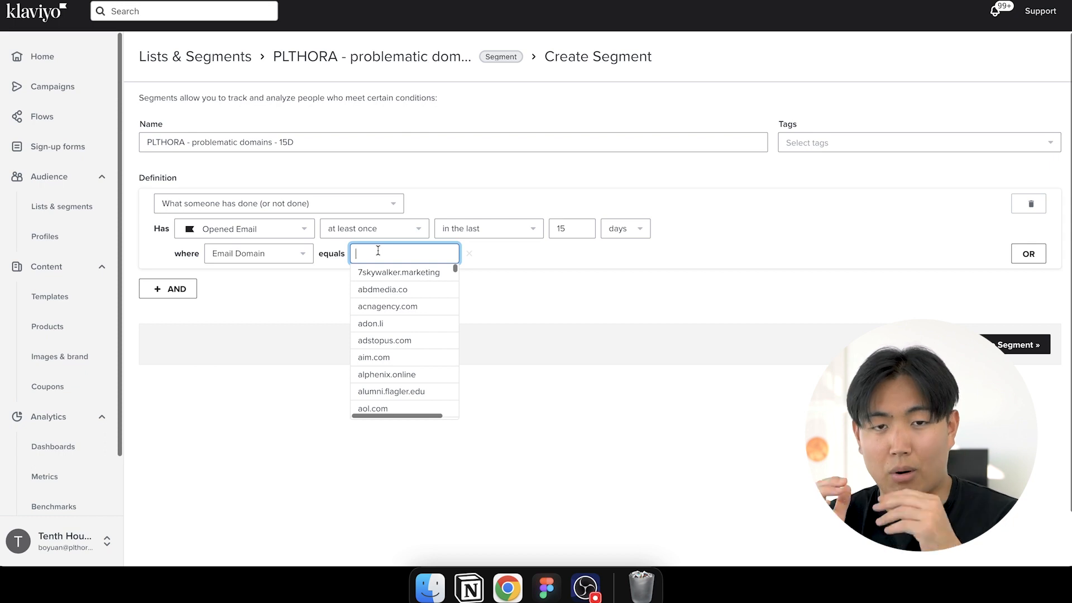
text(hotm)
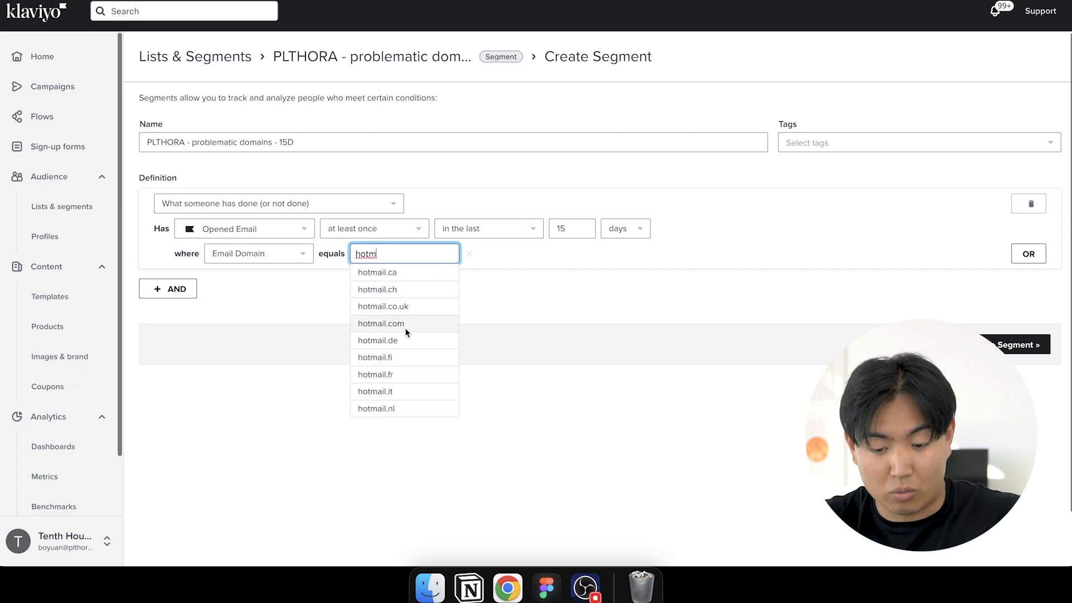
mouse_move(429, 329)
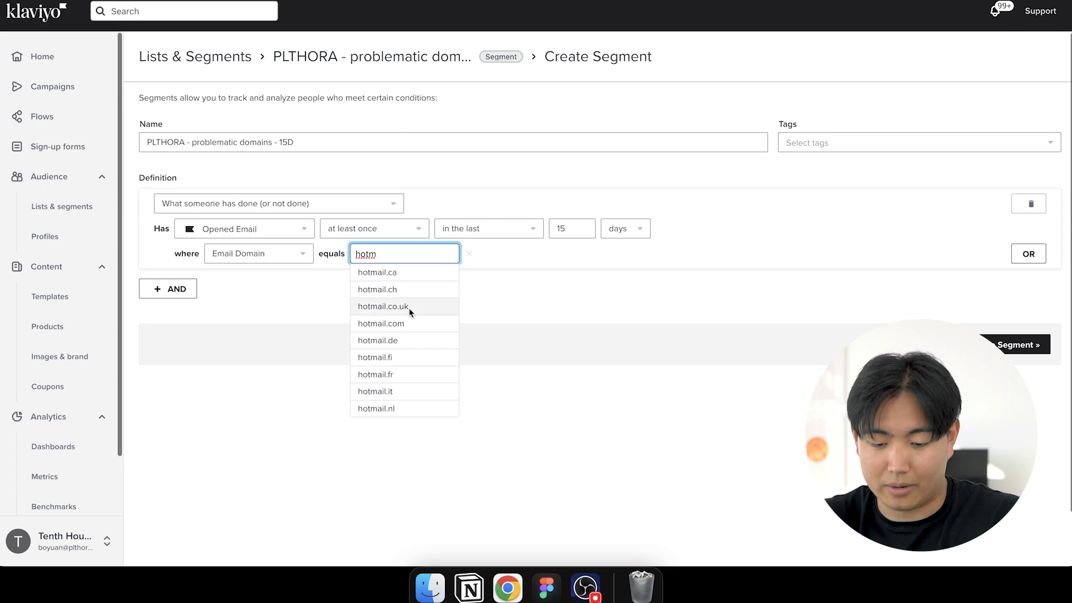
click(378, 323)
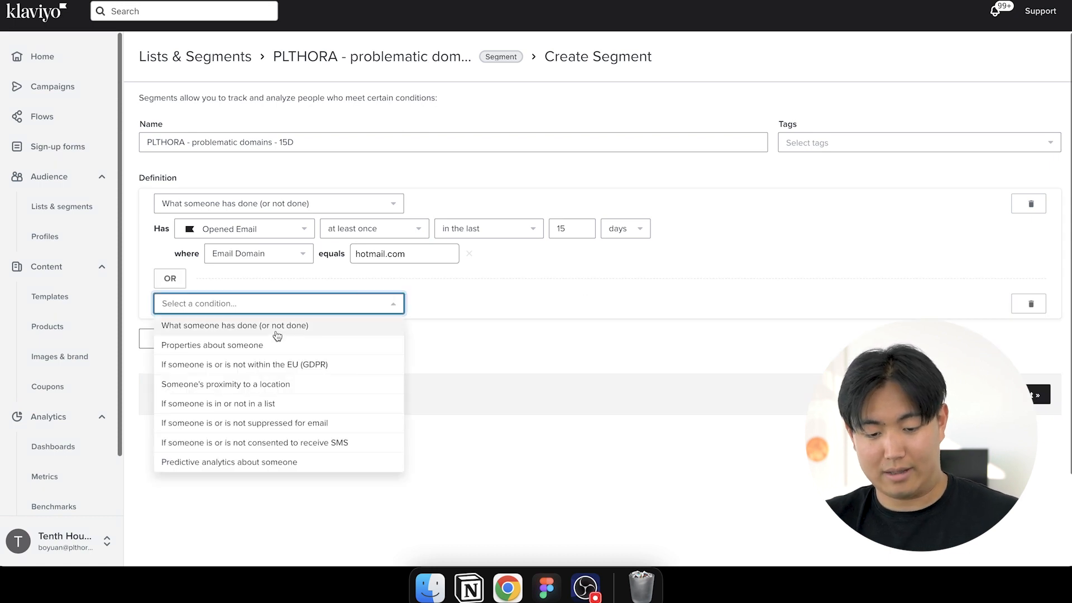
Add an OR Clicked Email activity condition and start an extra AND condition.
click(234, 326)
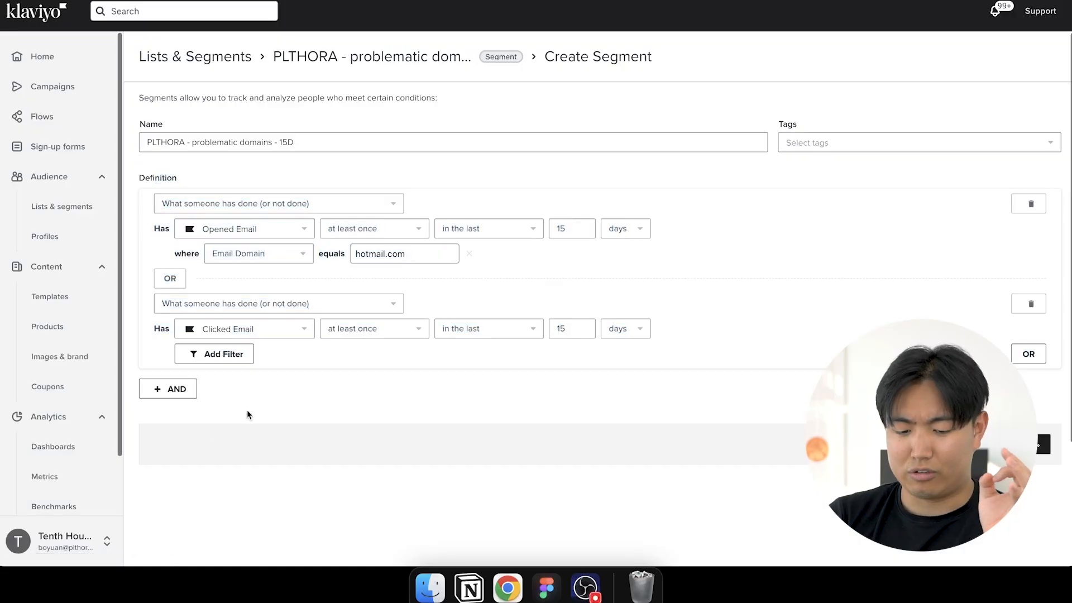
click(167, 389)
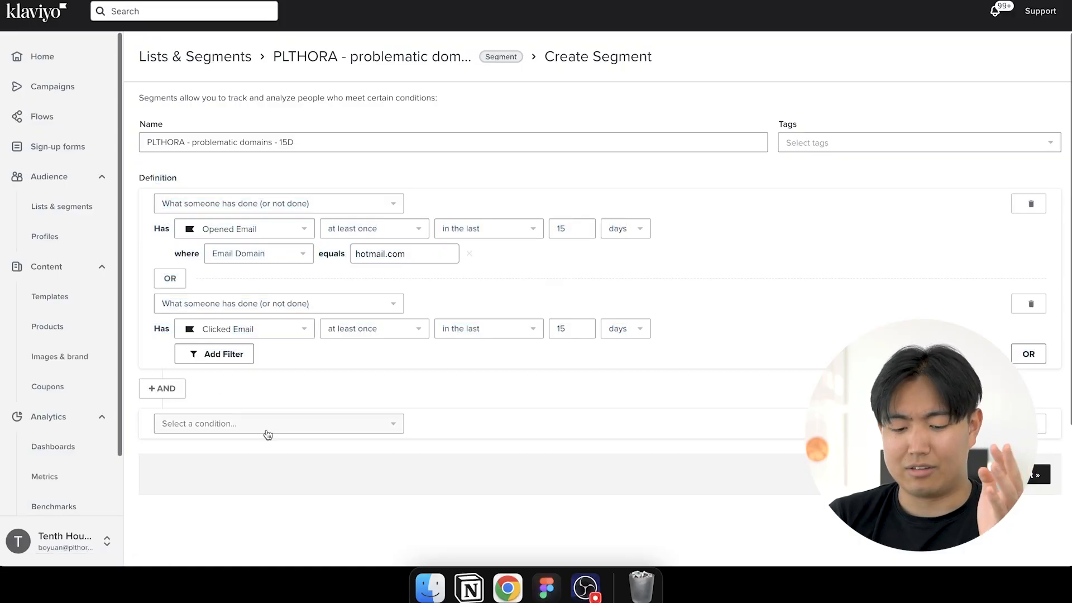
click(278, 424)
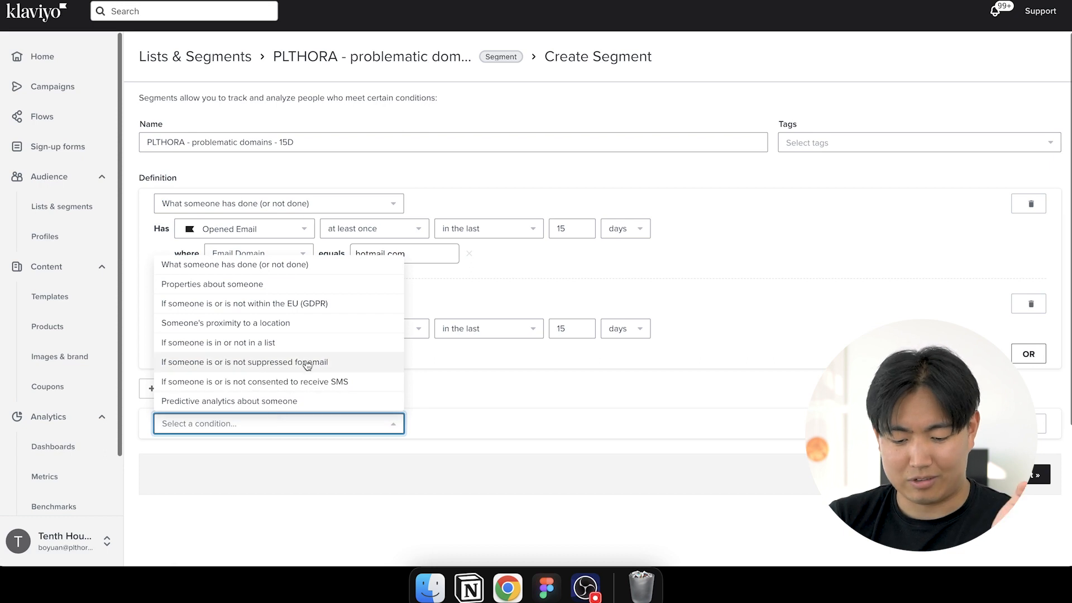
mouse_move(626, 408)
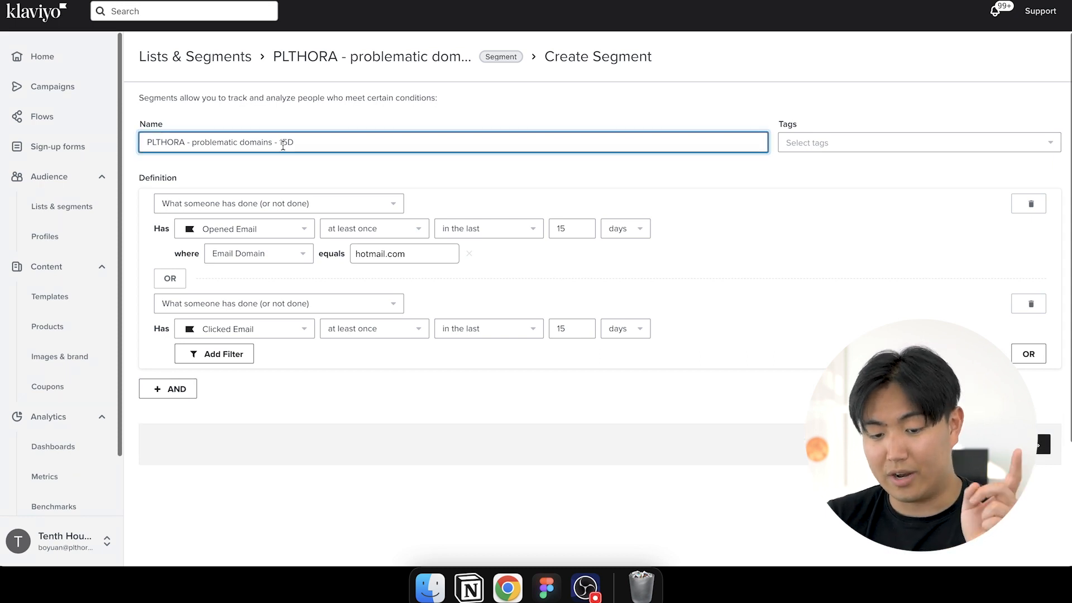
Change both conditions' windows to the last 30 days and select the name's day number.
text(30)
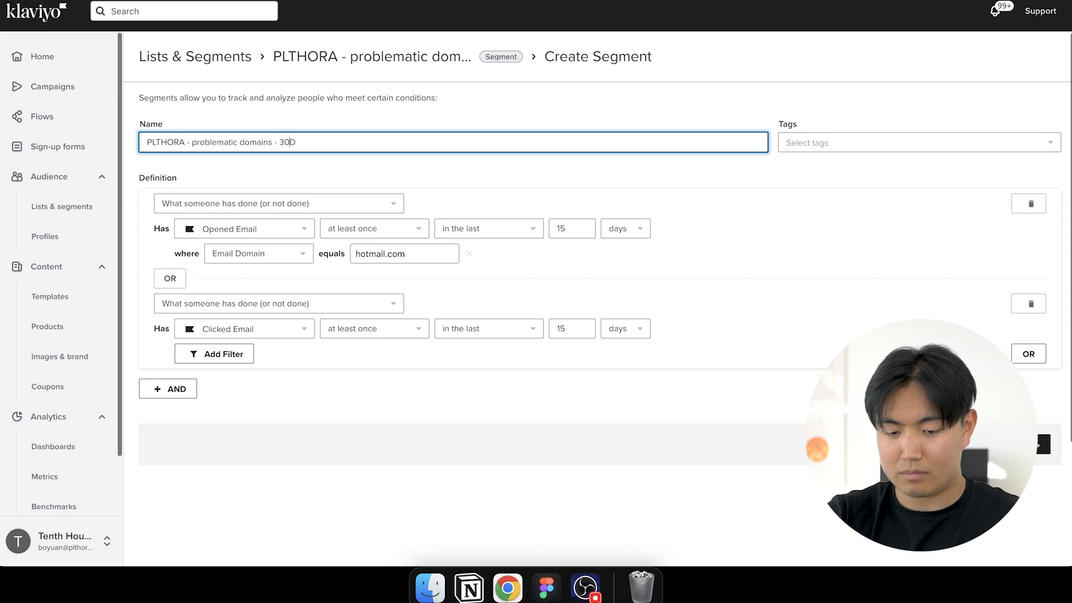
click(572, 228)
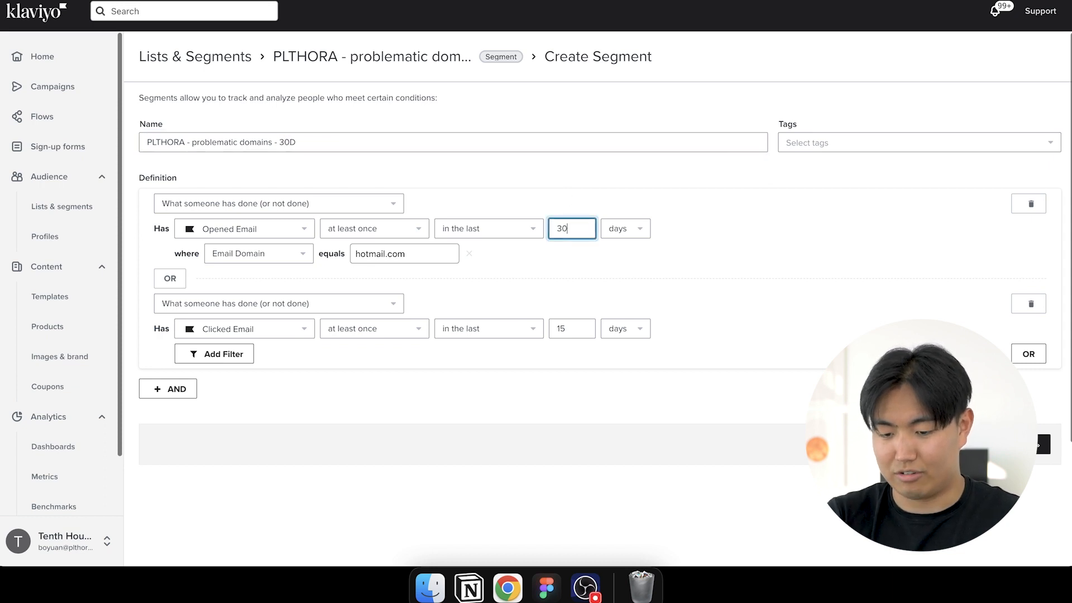
click(572, 329)
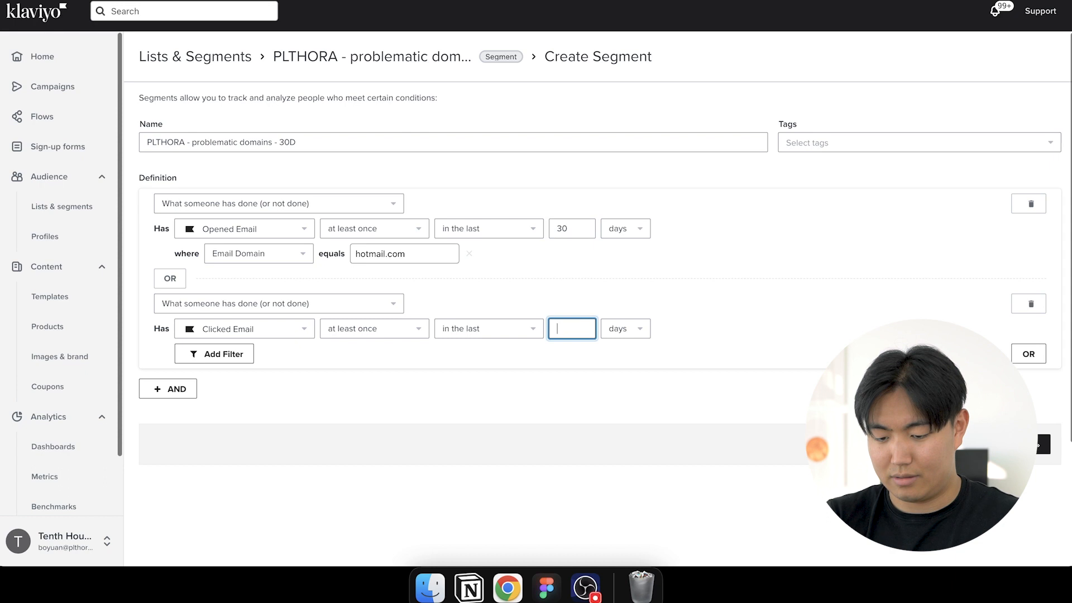
text(30)
click(453, 143)
text(15)
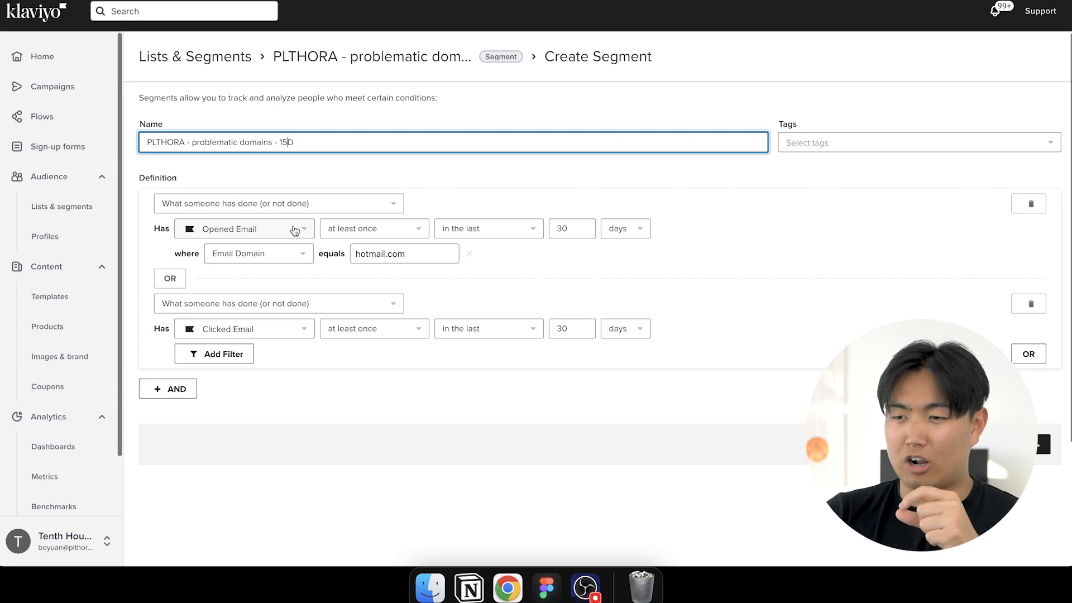
mouse_move(298, 162)
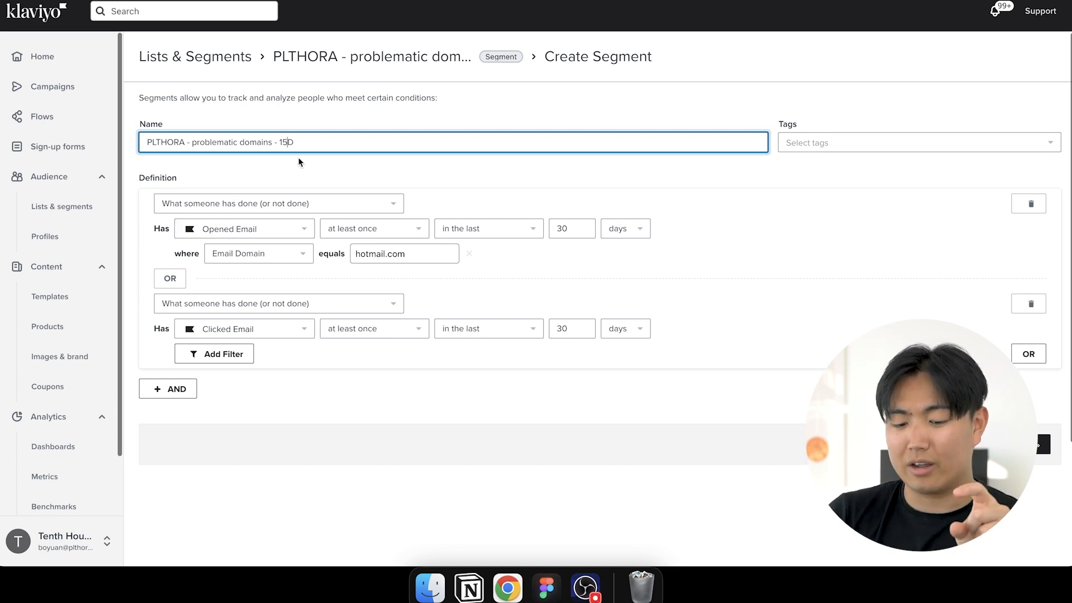
double_click(289, 142)
text(30)
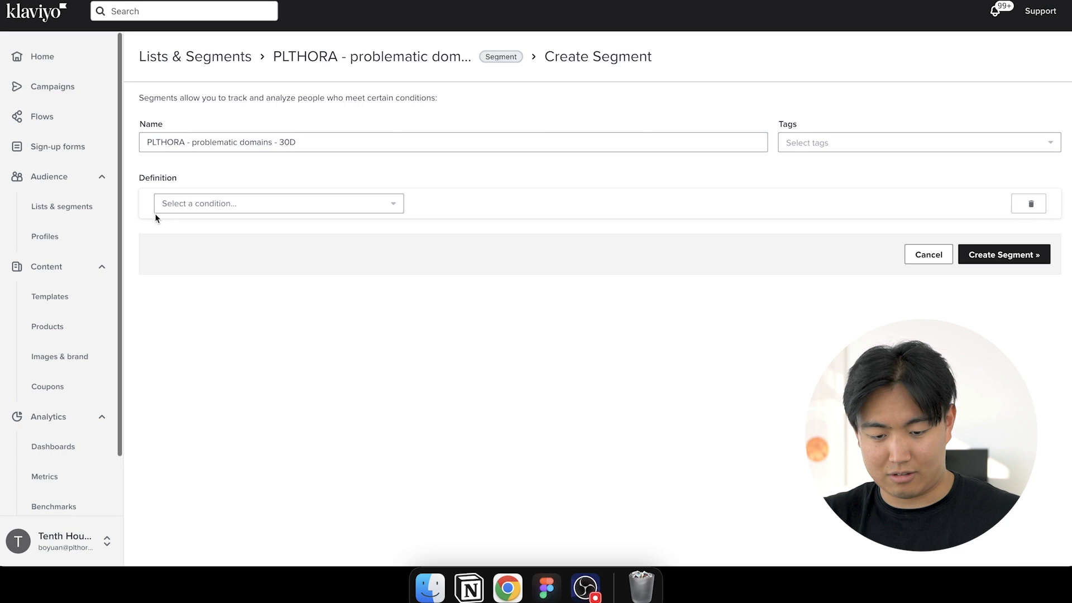
Drop the day suffix from the name and set a condition Email contains hotmail.co.
double_click(285, 143)
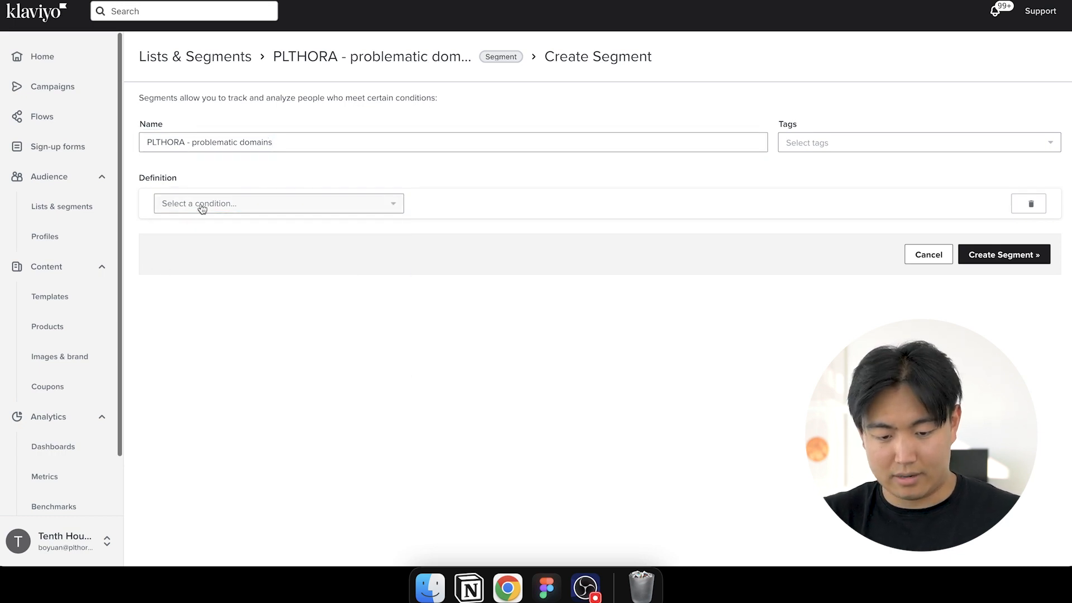
click(223, 228)
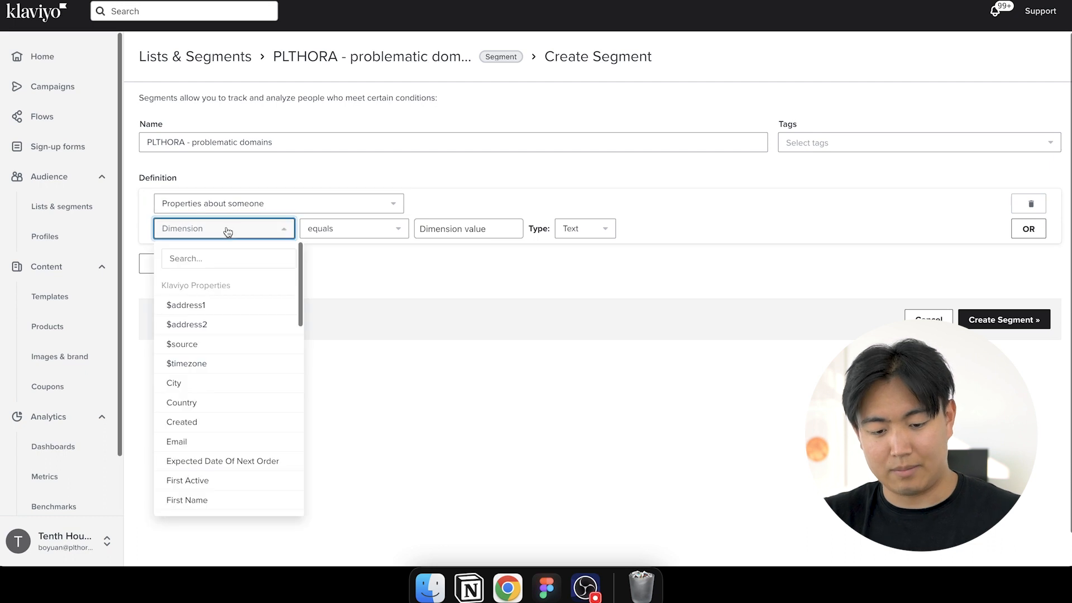
text(email)
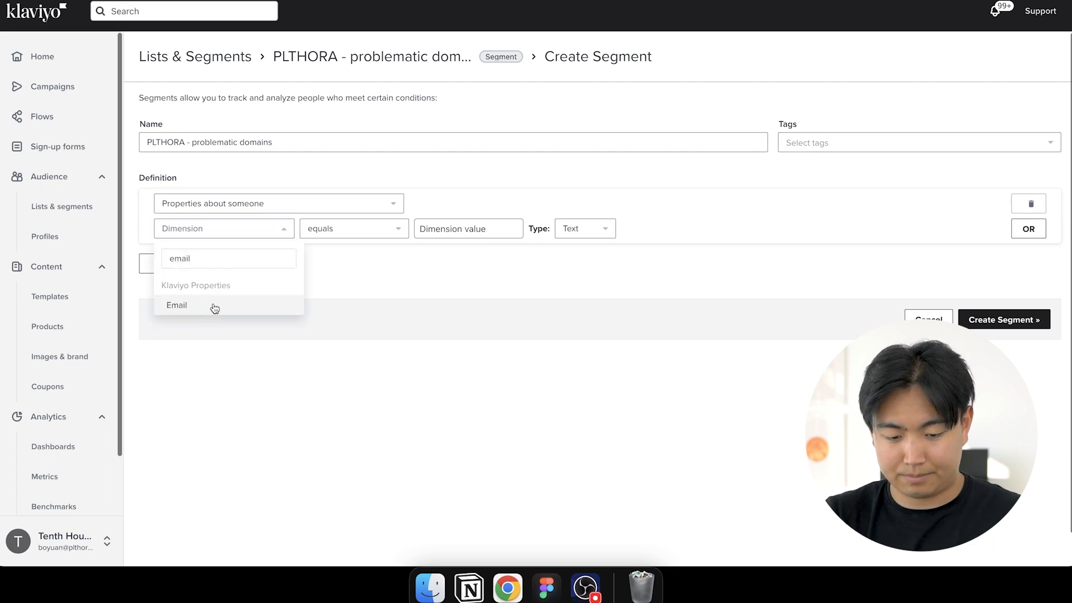
click(176, 306)
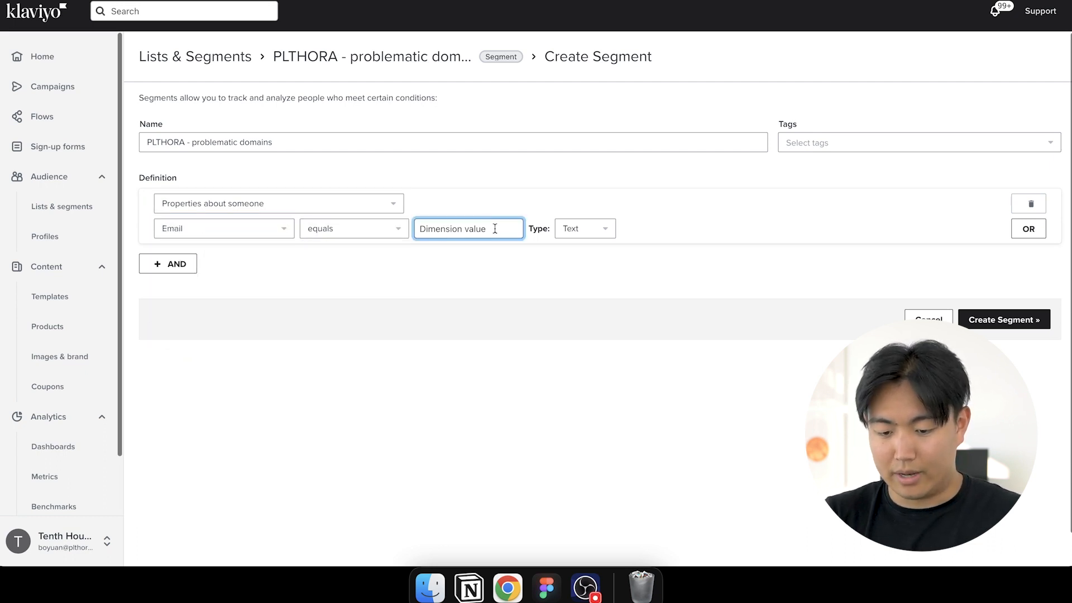
click(354, 228)
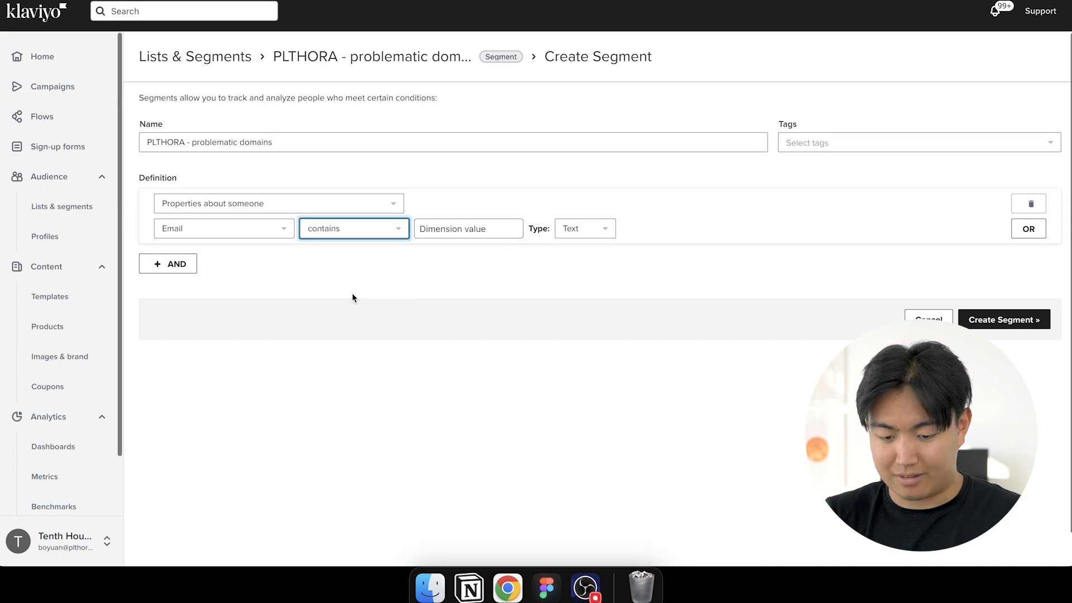
text(hotmail.co)
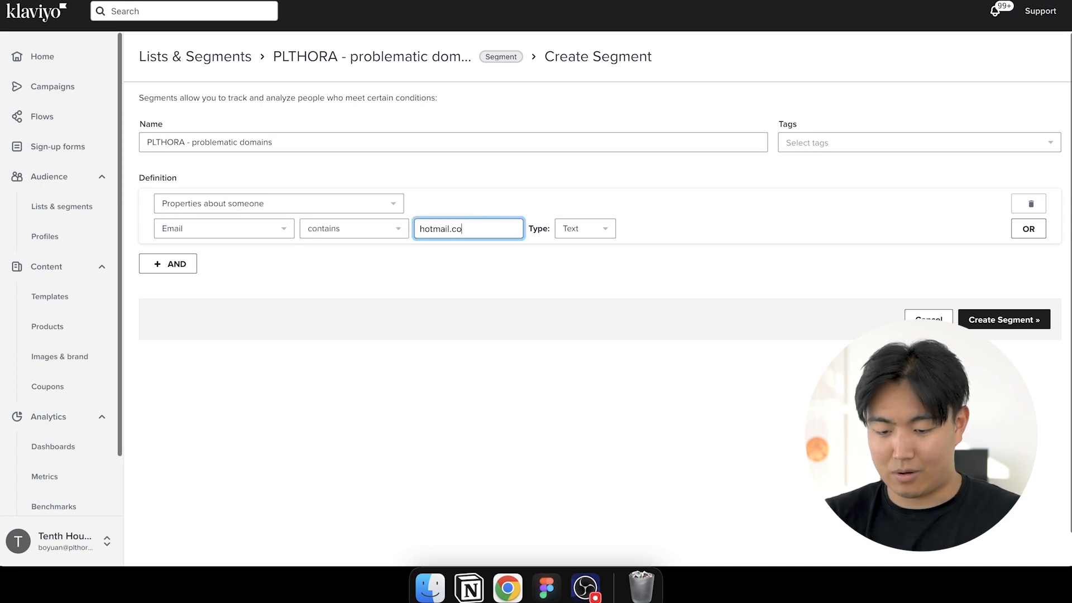
Correct the value to Email contains hotmail and remove the empty second OR condition.
click(1029, 228)
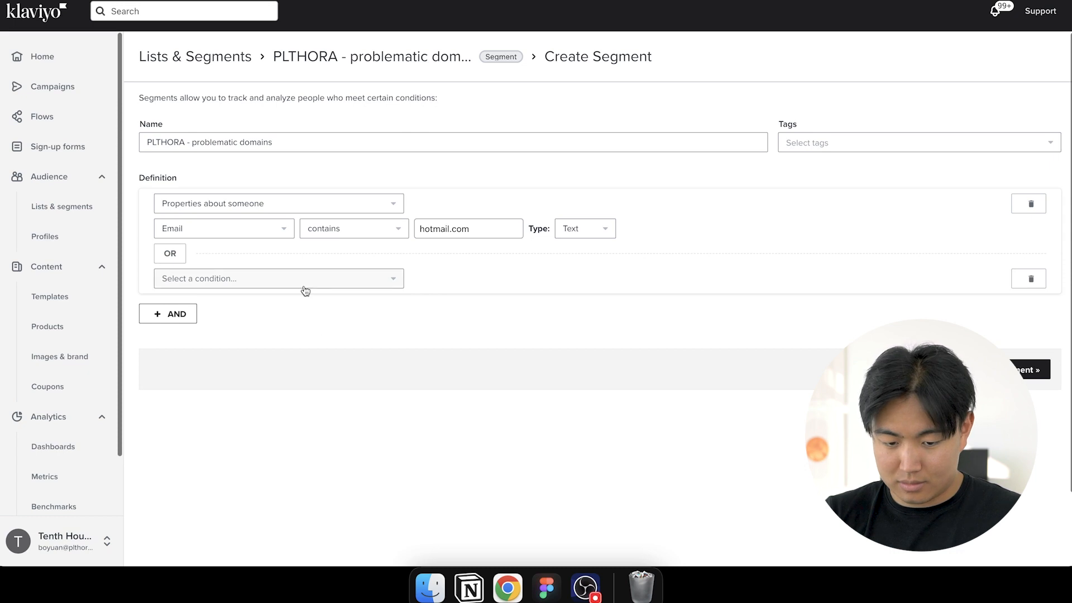
click(278, 278)
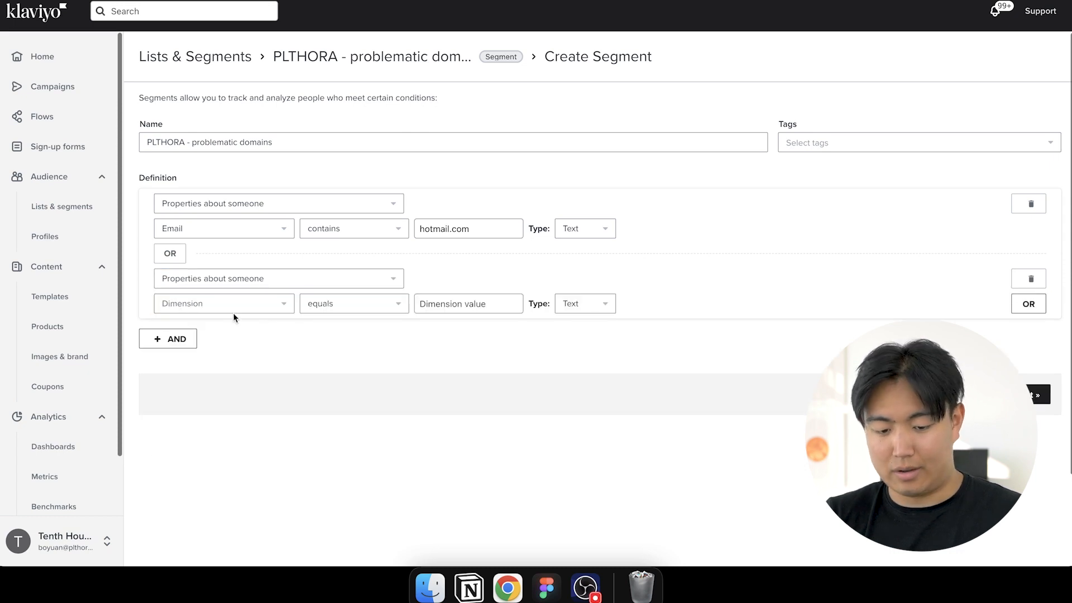
text(co)
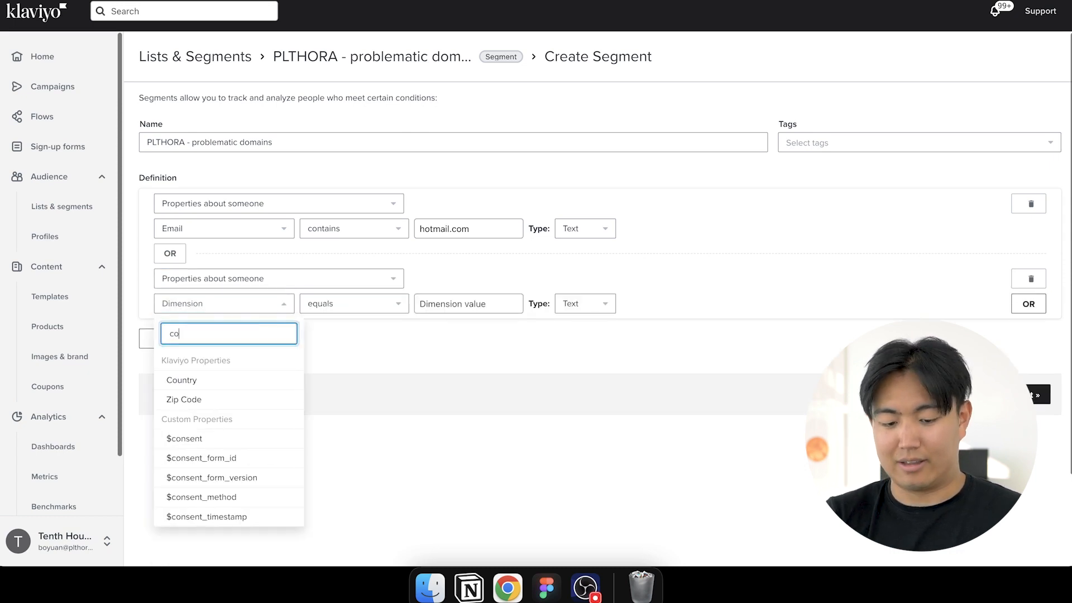
text(emai)
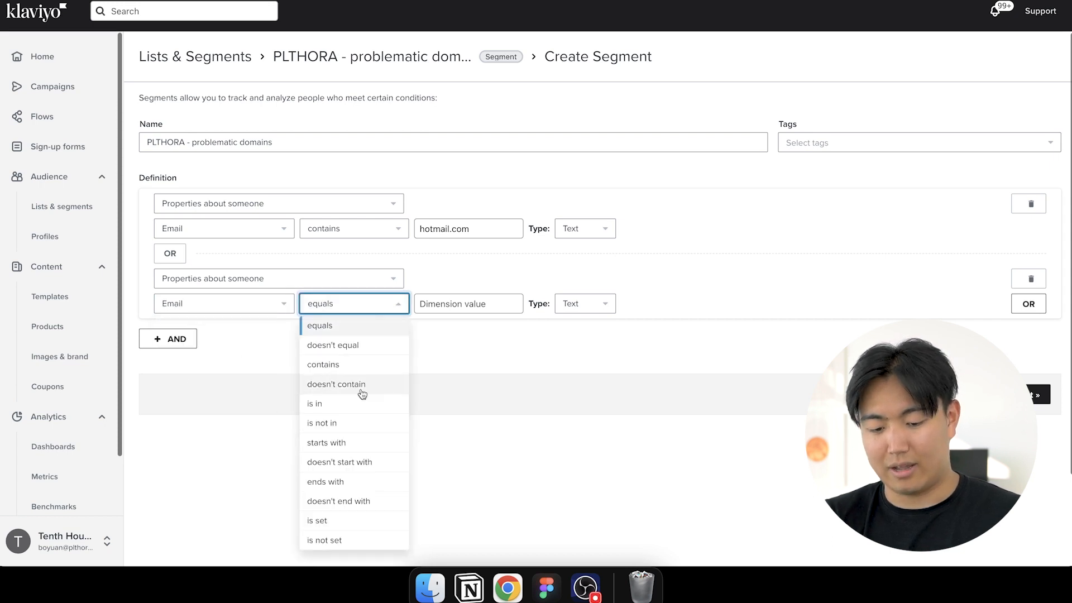
click(323, 365)
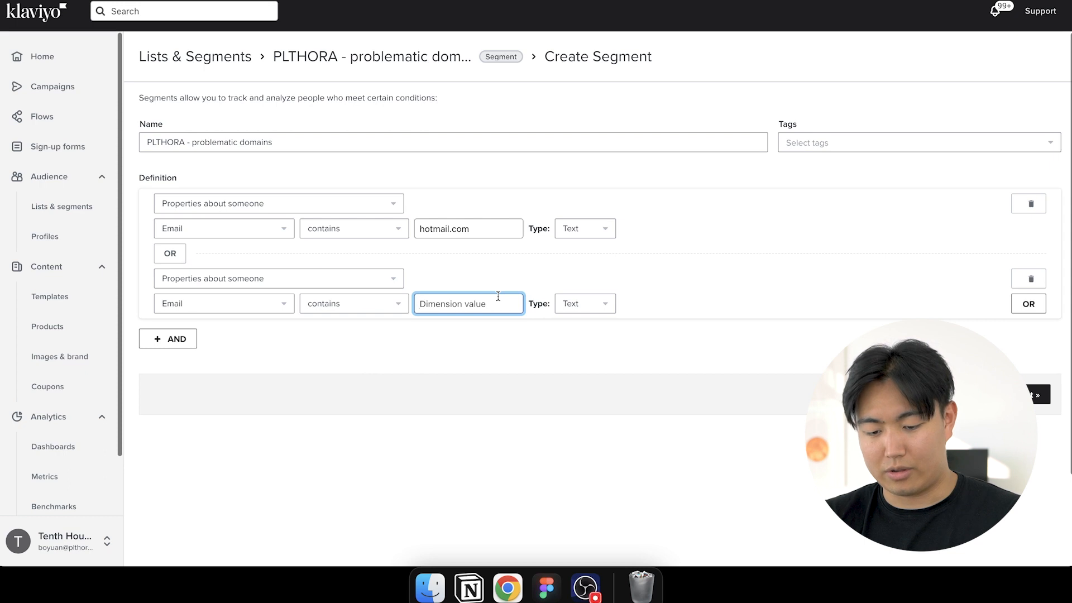
click(449, 228)
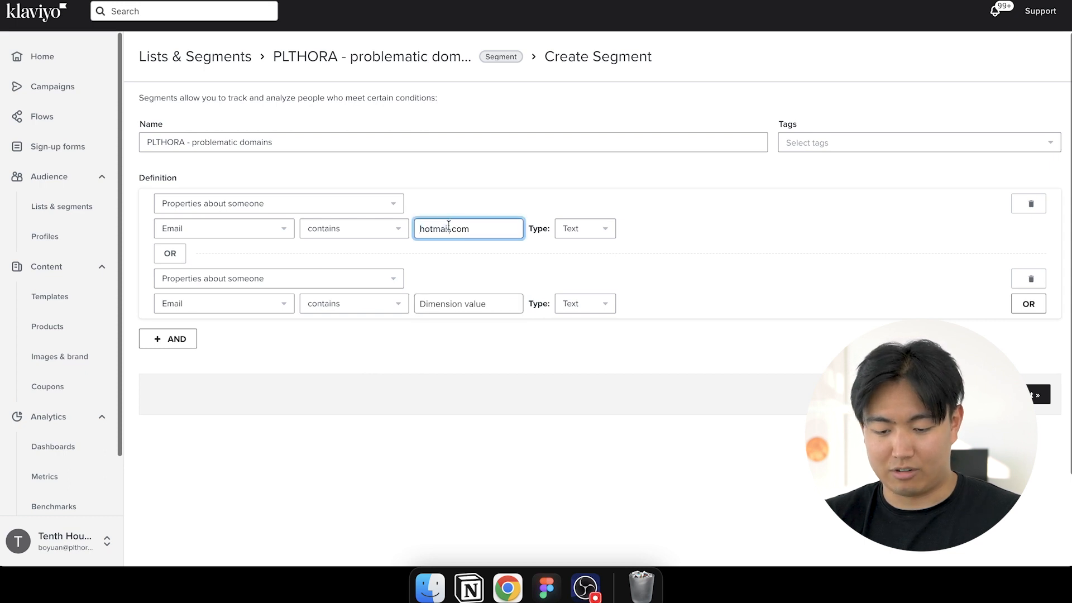
text(hotmail)
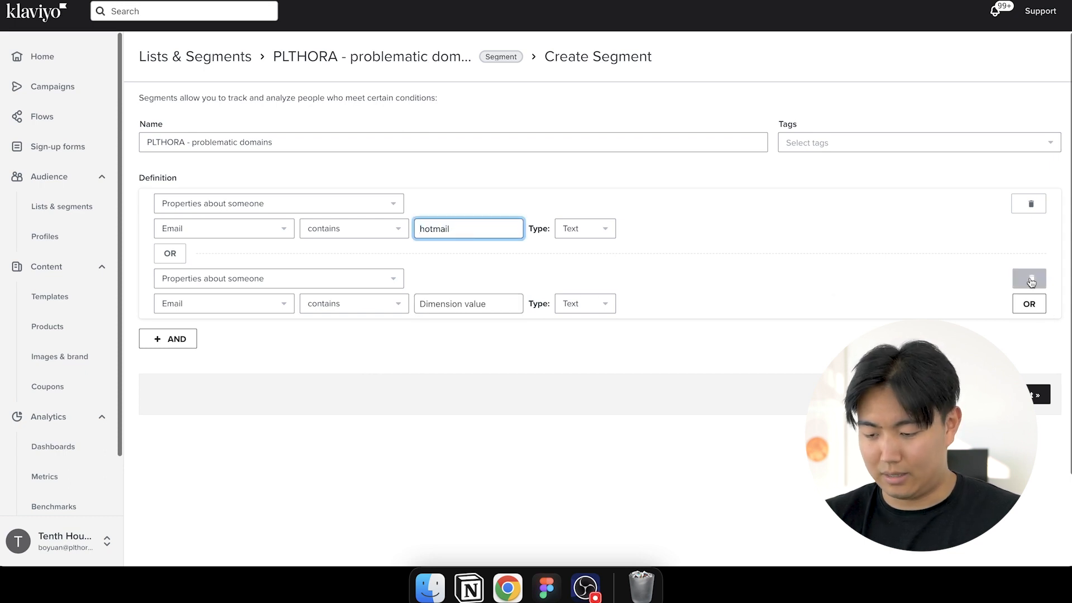
click(1030, 278)
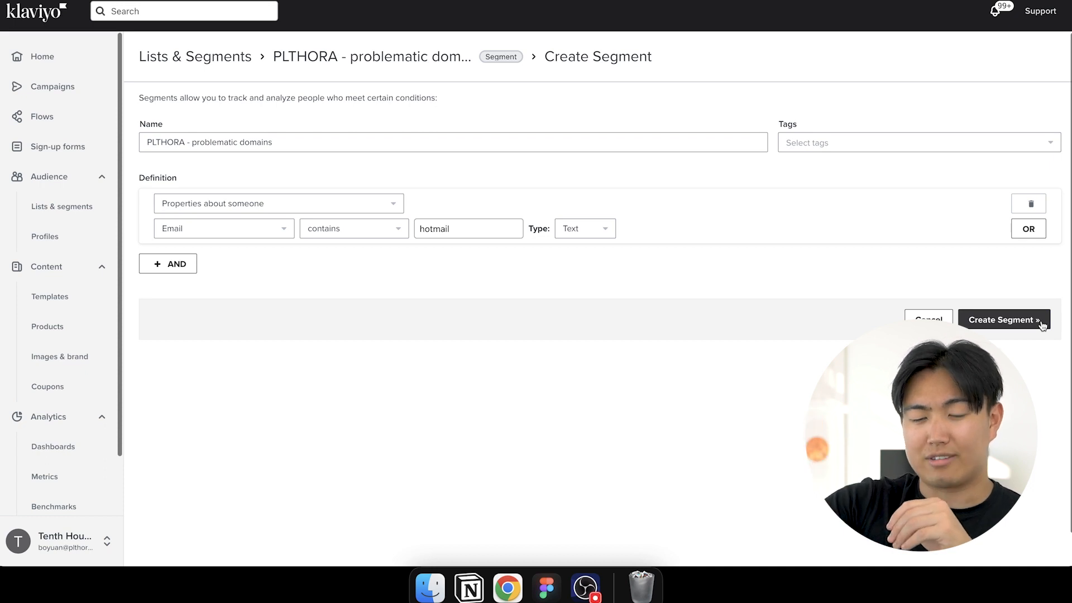
mouse_move(522, 130)
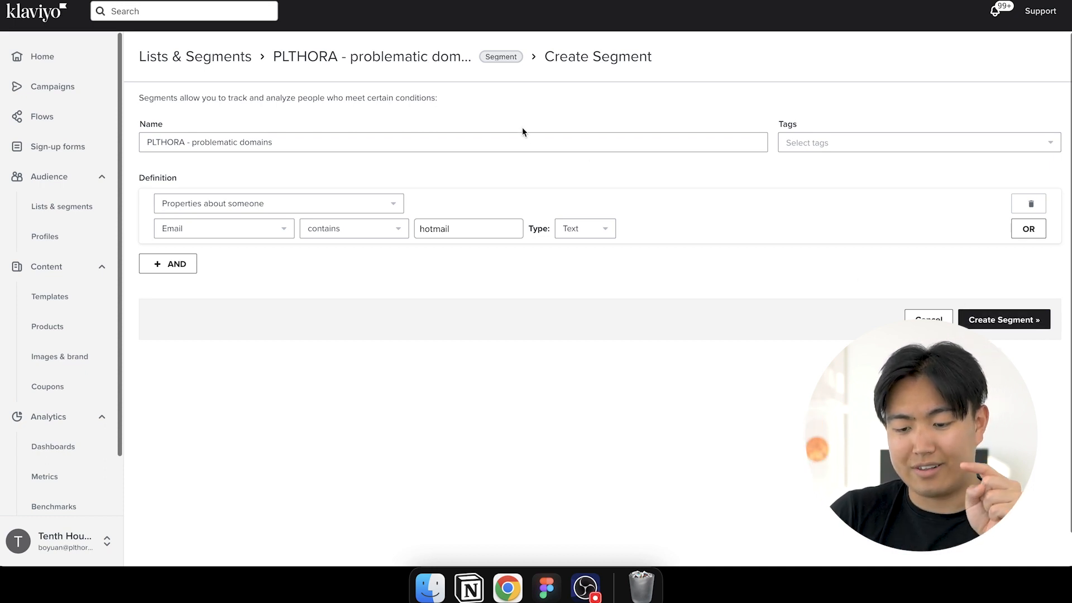
double_click(258, 143)
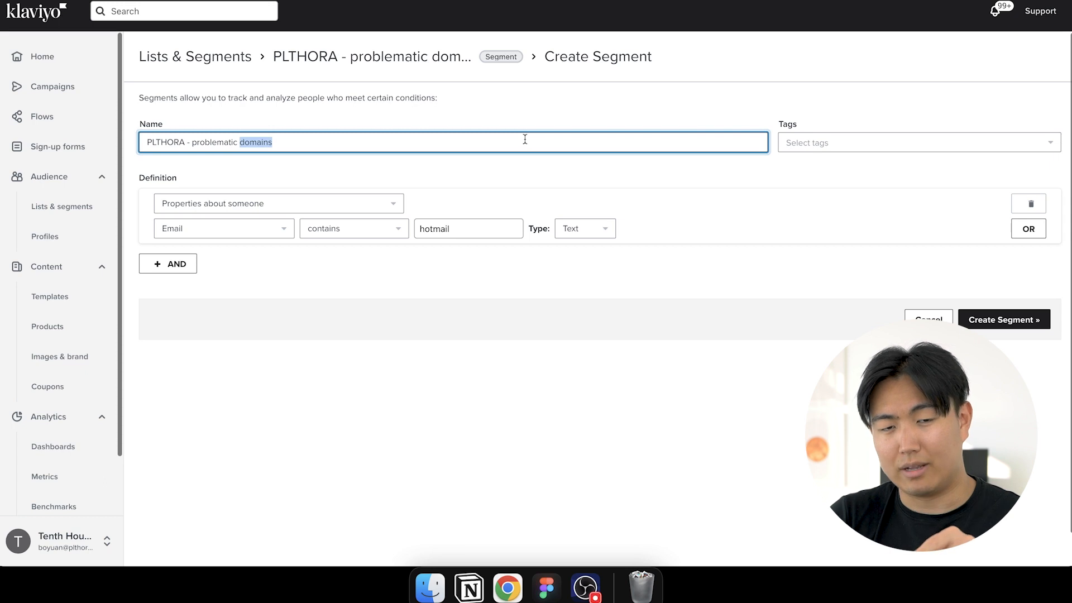